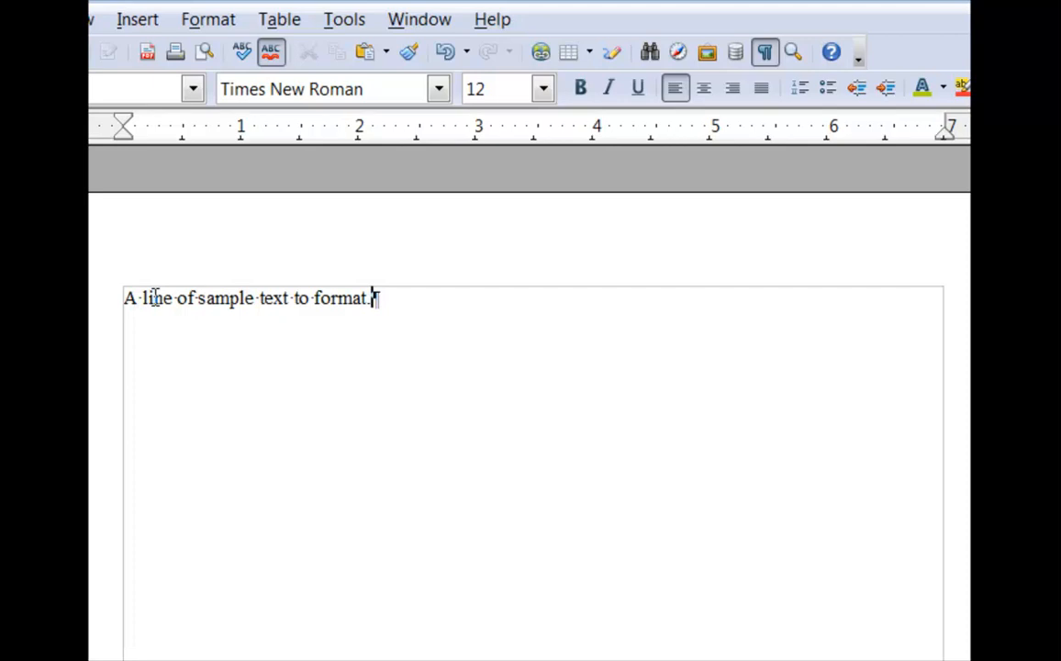
Select the line 'A line of sample text to format.' and open the Format menu.
triple_click(248, 298)
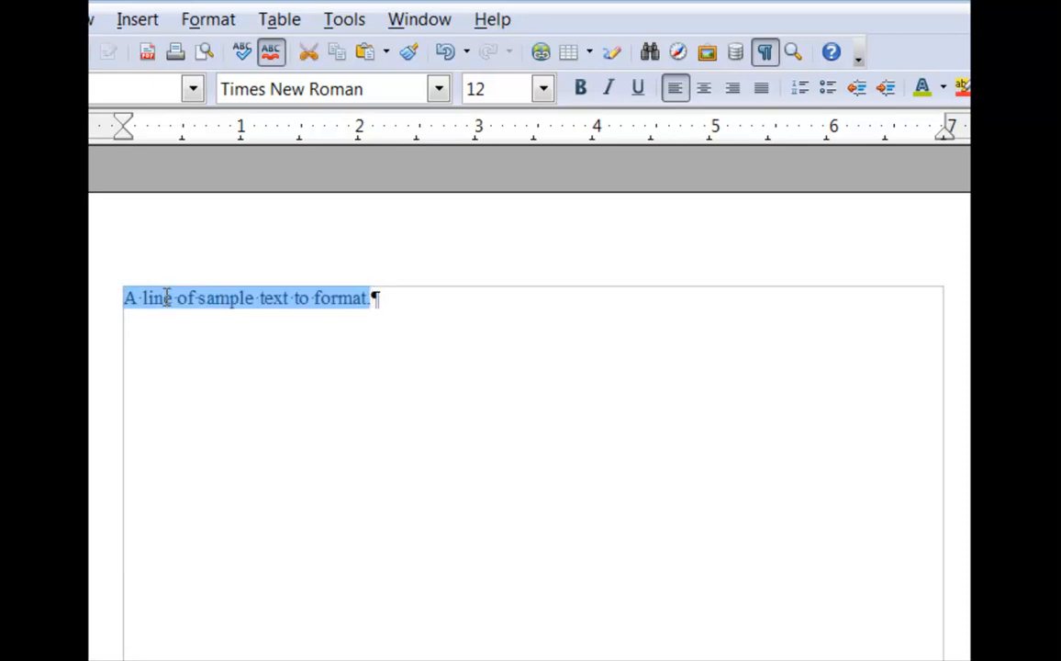
click(207, 19)
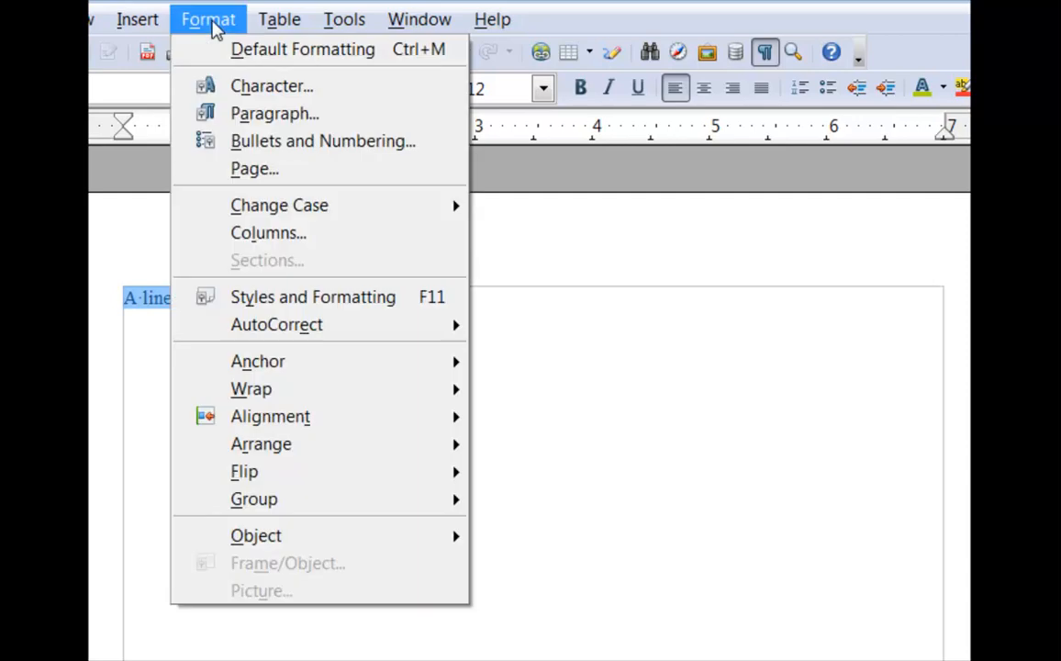
mouse_move(271, 85)
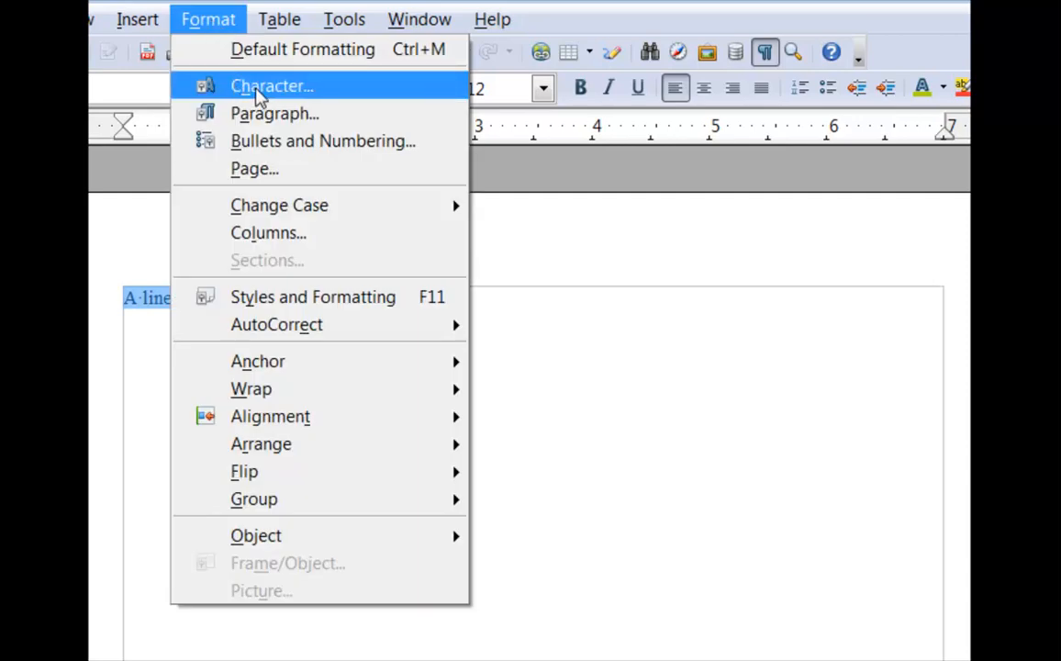
In the Character dialog, choose Trebuchet MS at size 16.
click(271, 85)
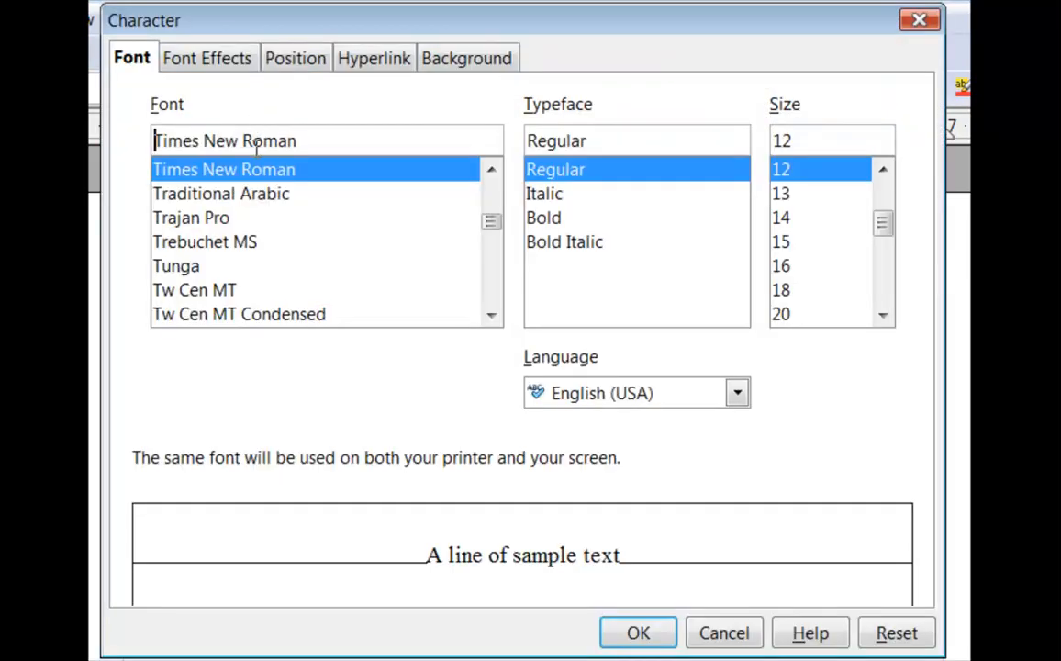
mouse_move(315, 271)
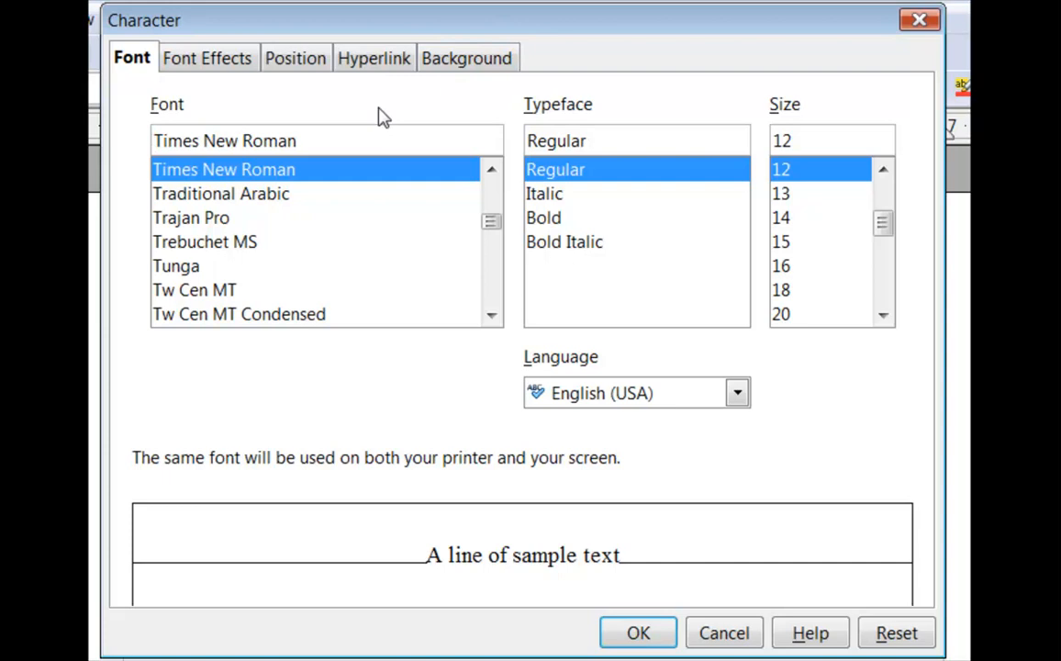
mouse_move(205, 110)
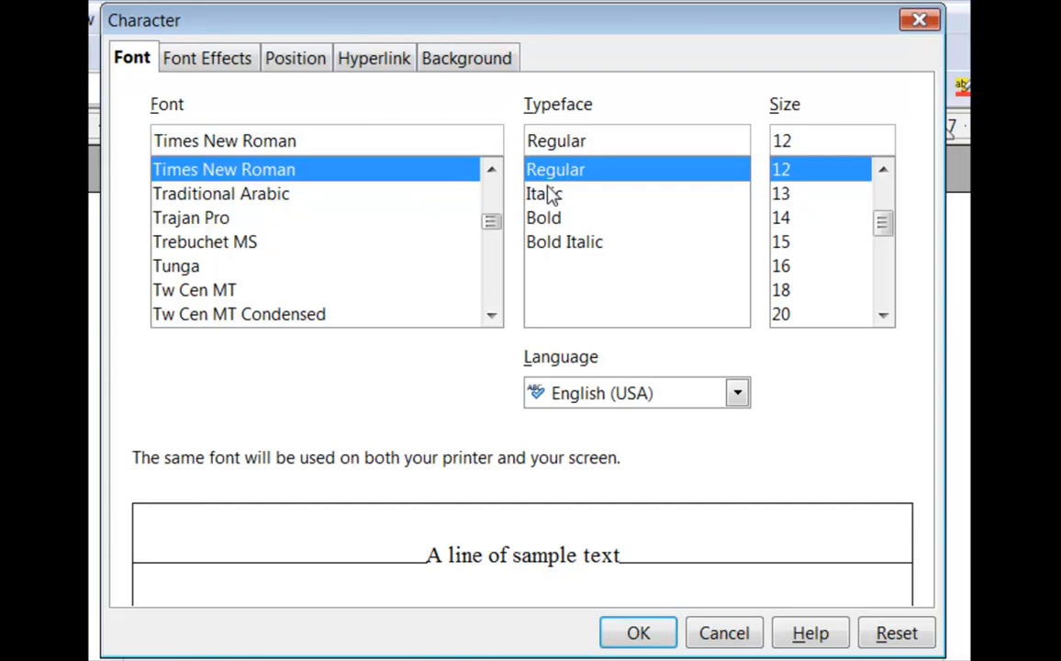
mouse_move(556, 252)
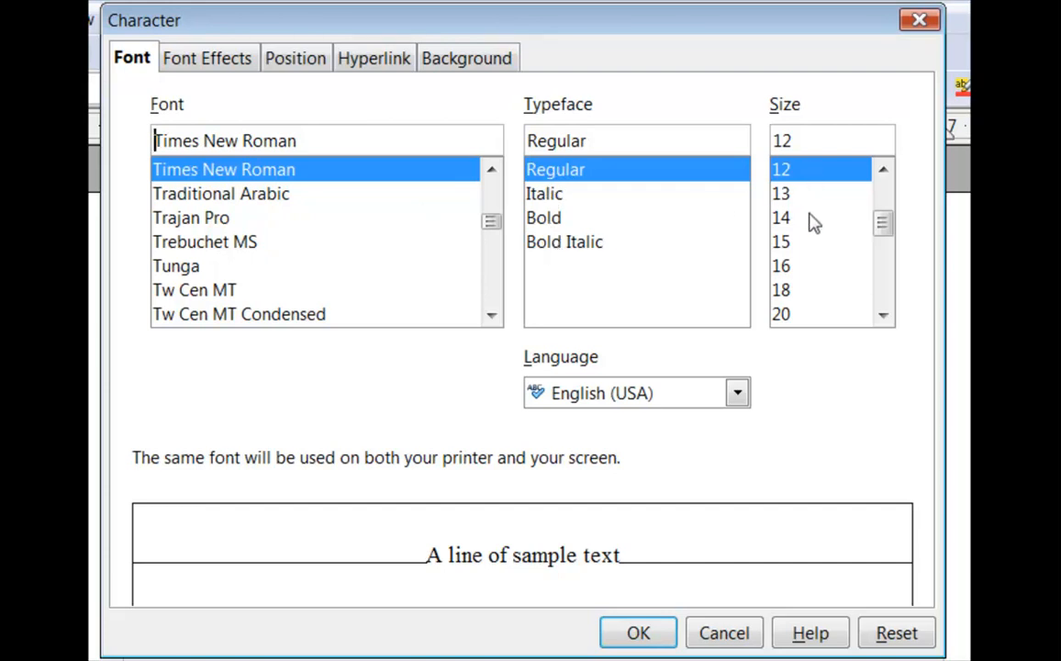
mouse_move(614, 416)
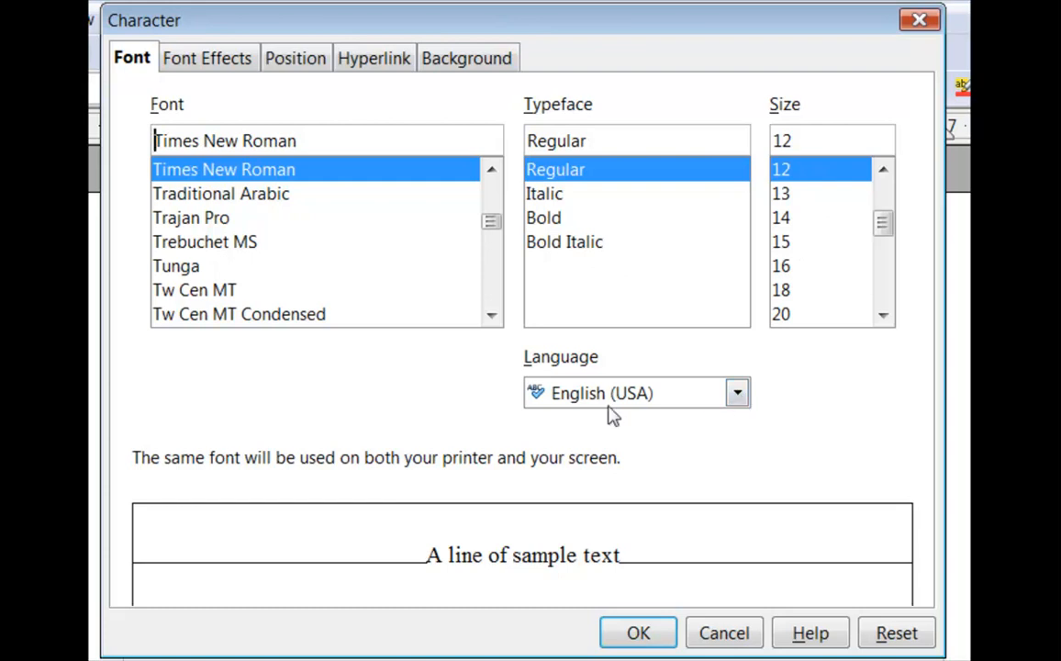
mouse_move(186, 253)
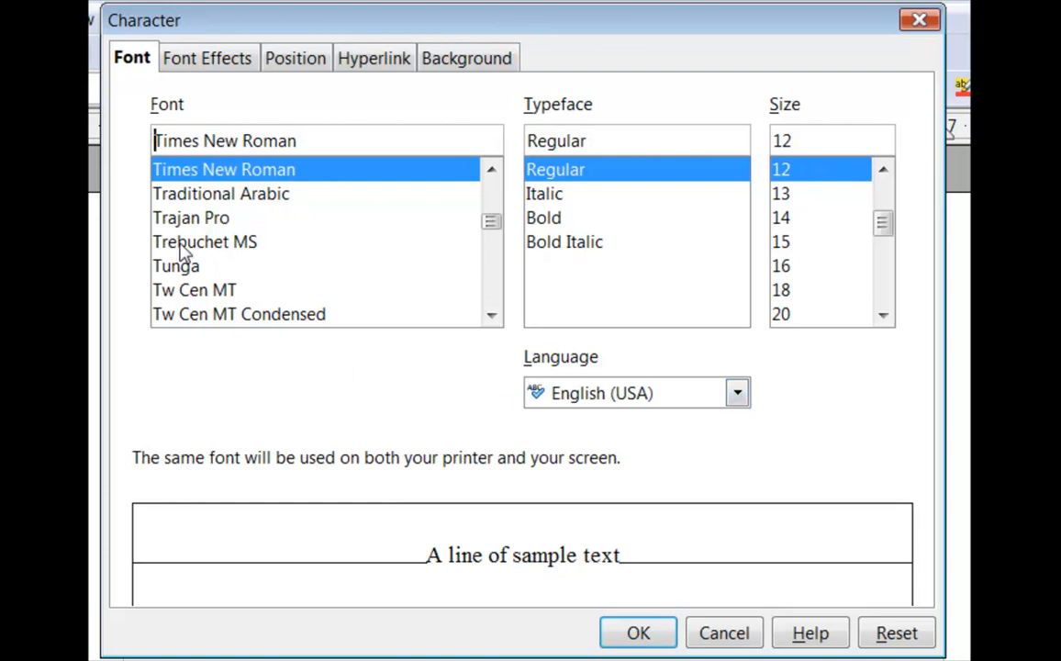
click(205, 241)
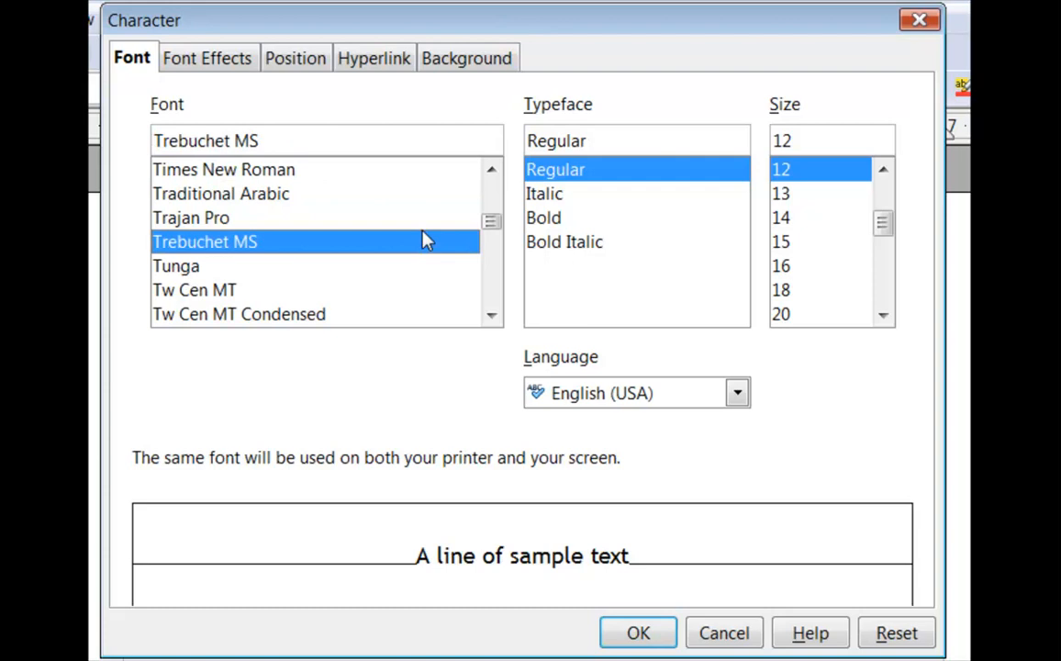
mouse_move(787, 278)
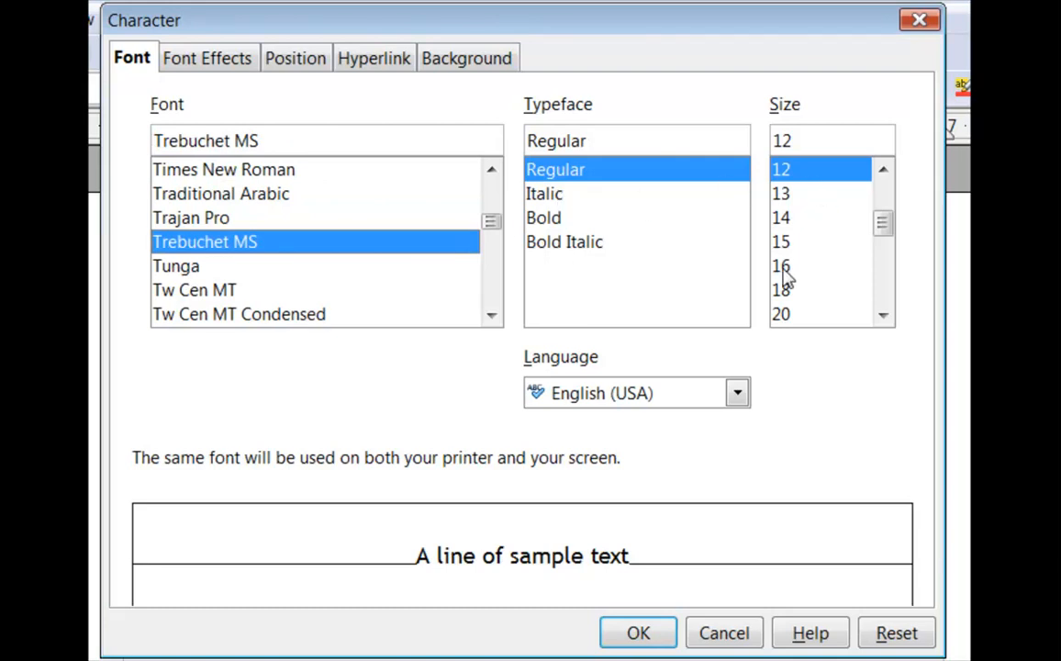
click(781, 265)
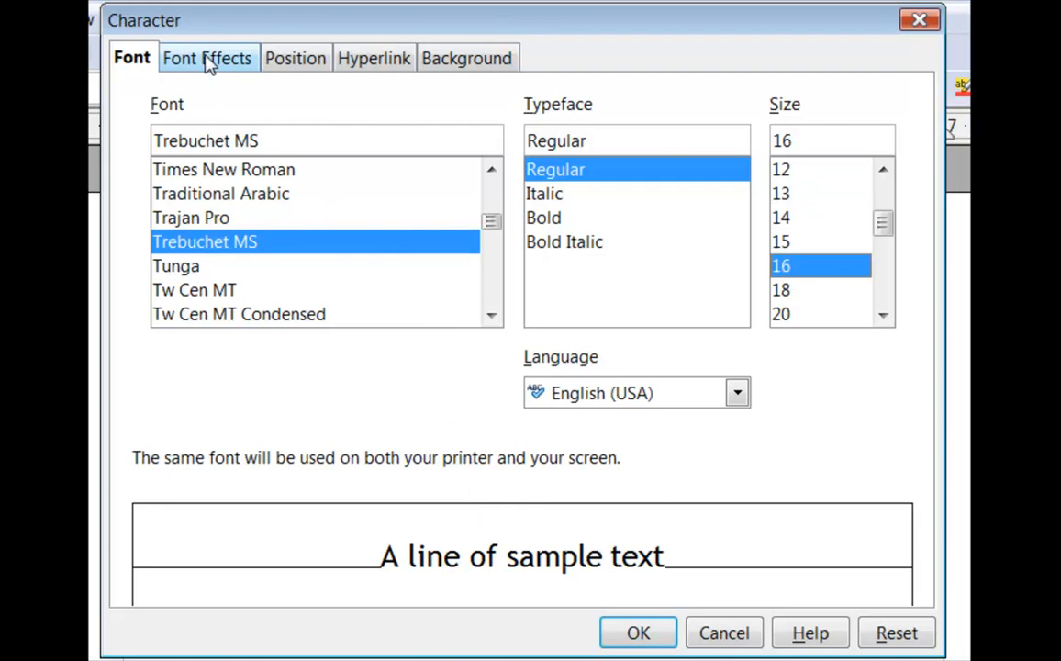
Set the font colour to Magenta and preview the Capitals and Lowercase effects.
click(205, 58)
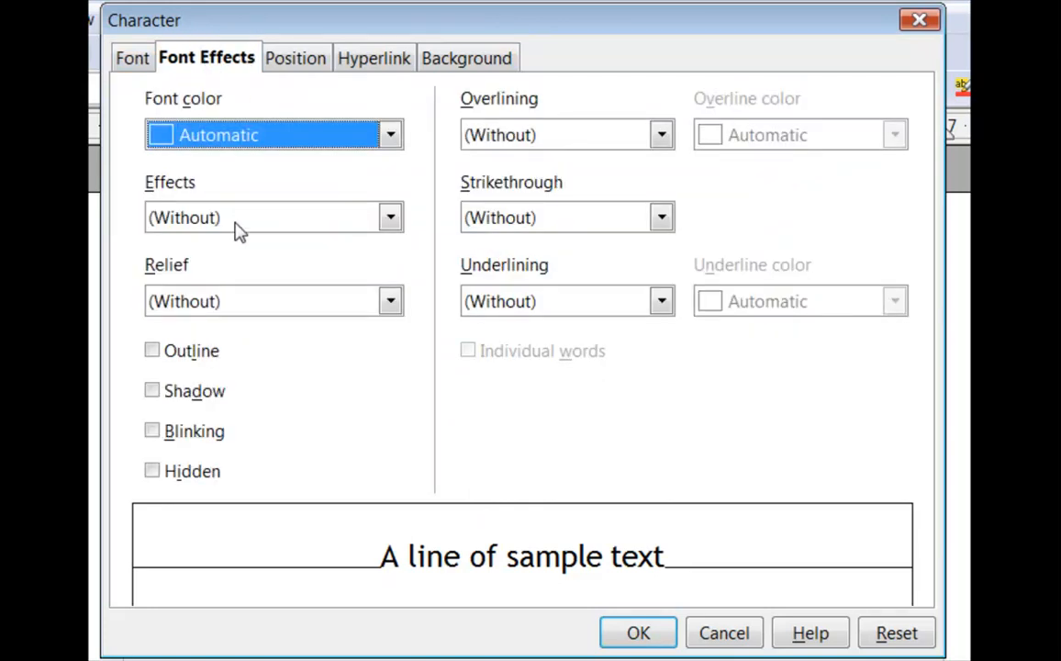
mouse_move(240, 211)
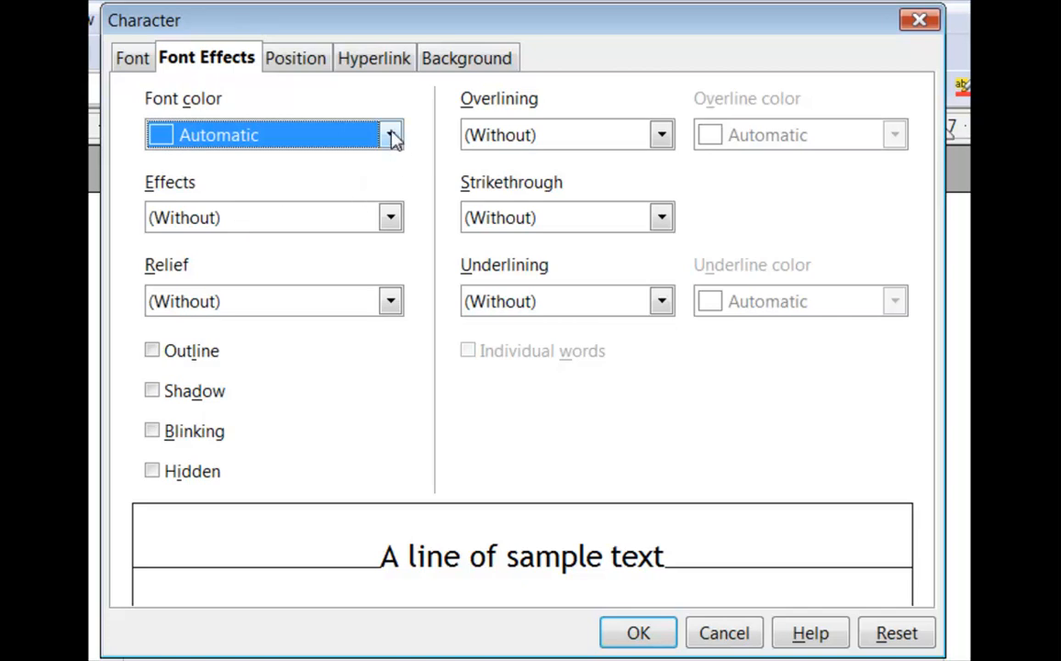
click(211, 135)
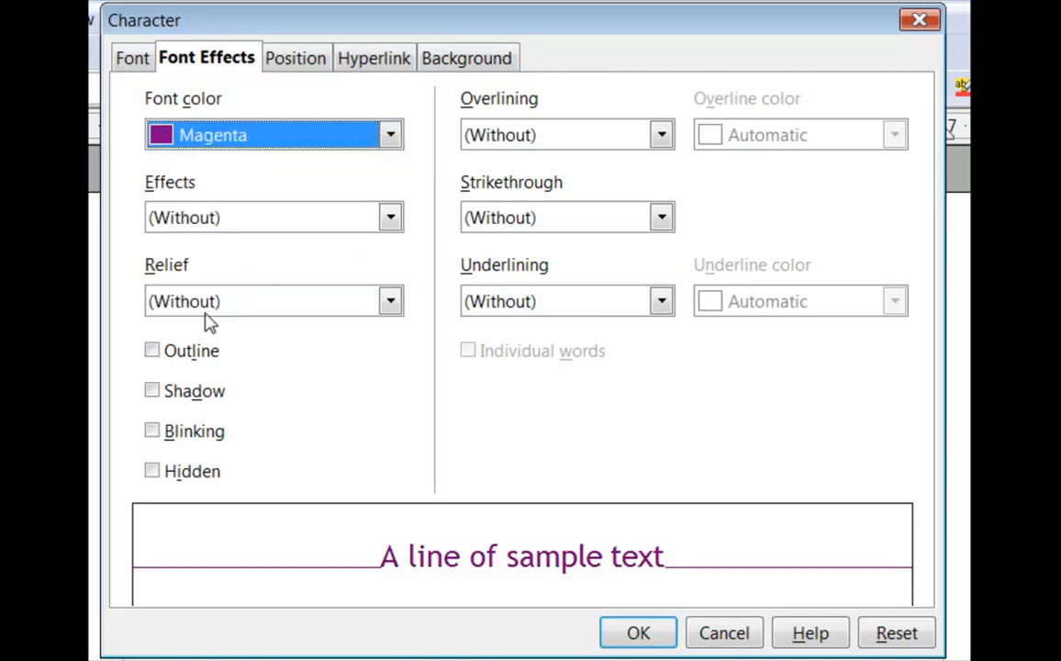
mouse_move(551, 586)
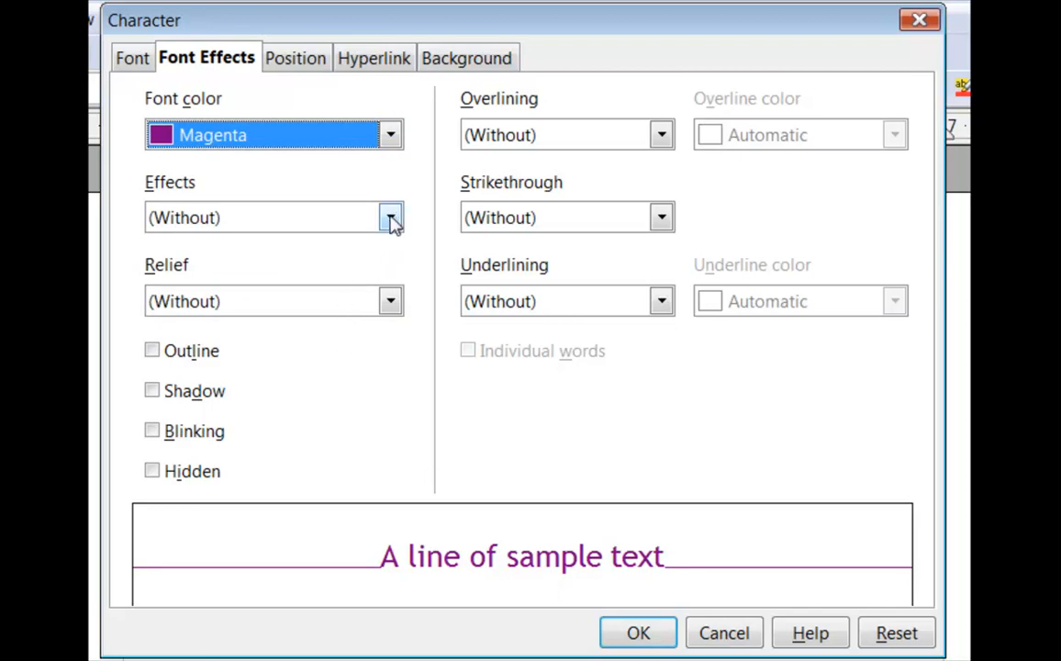
click(390, 217)
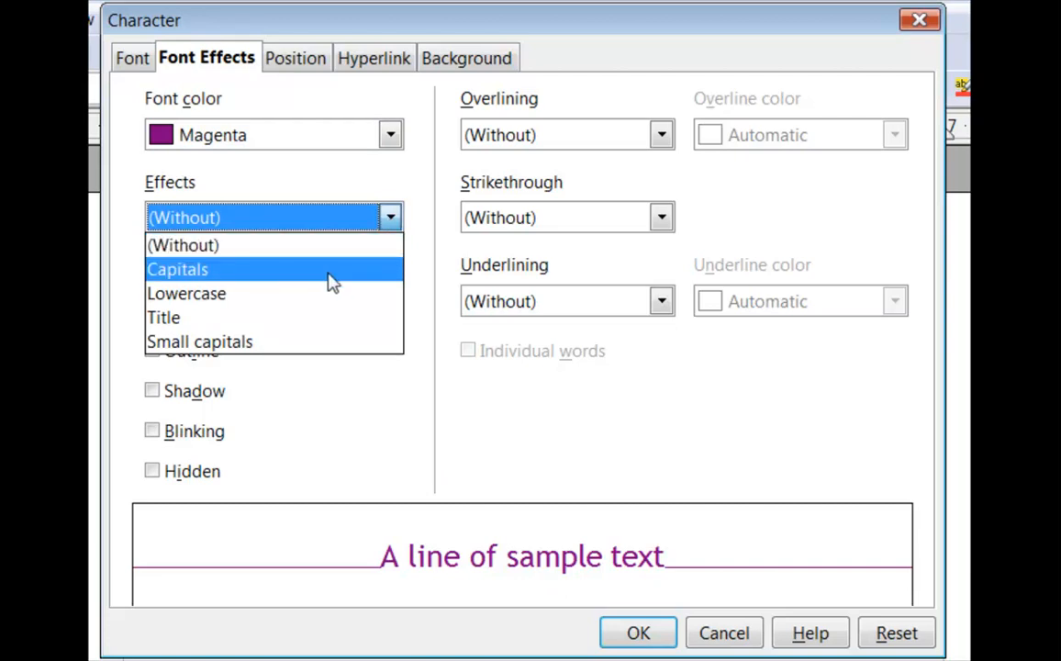
click(177, 269)
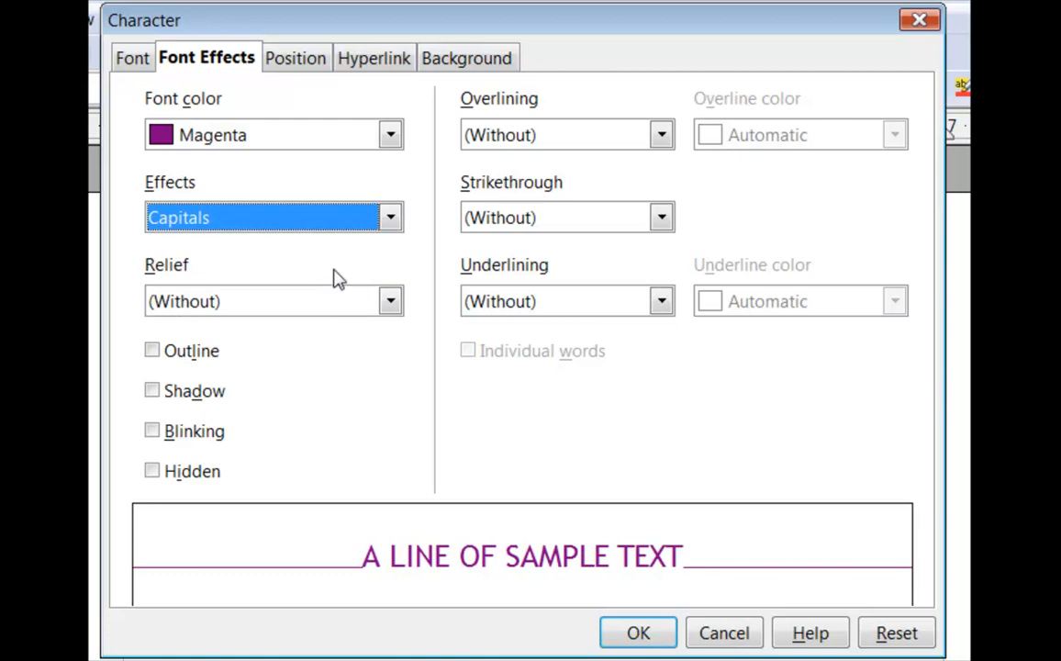
click(389, 217)
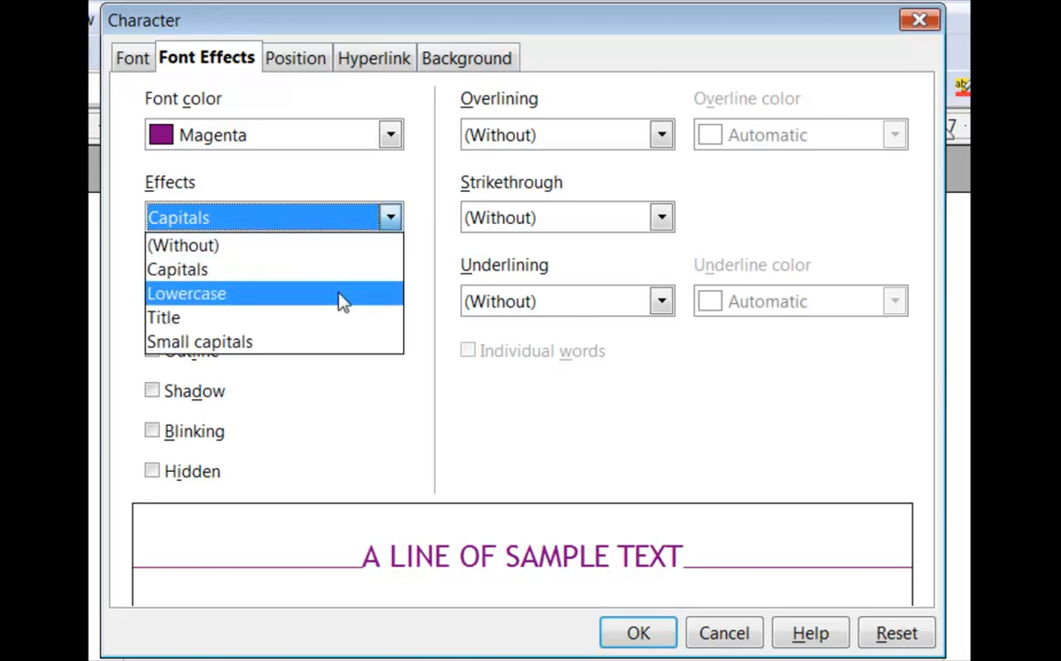
click(185, 293)
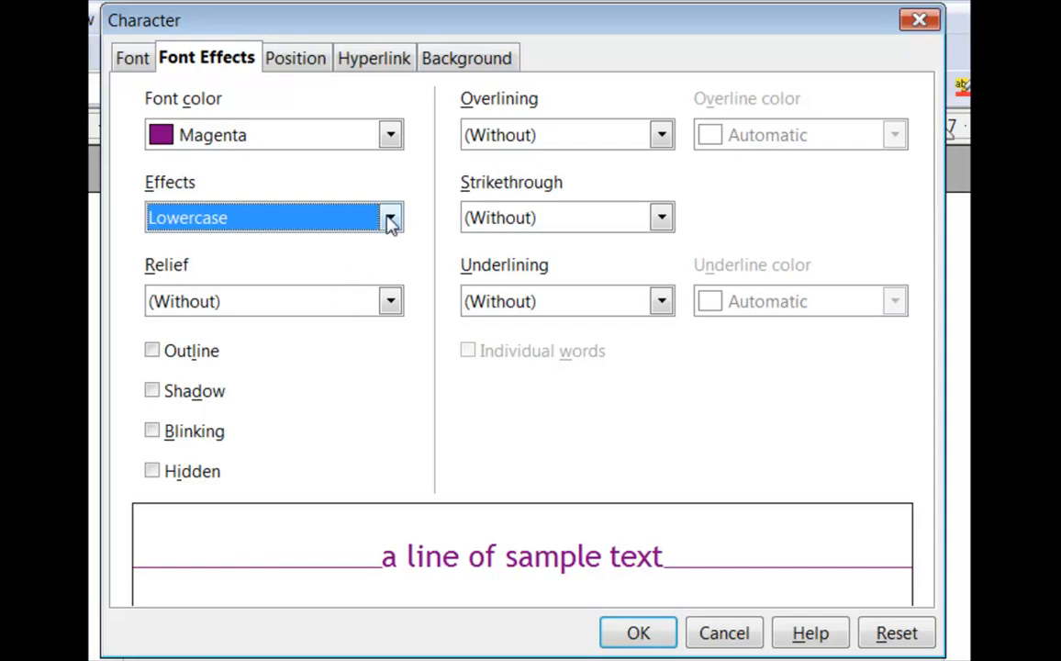
Compare the Title and Small capitals effects, settling on Title case.
click(389, 218)
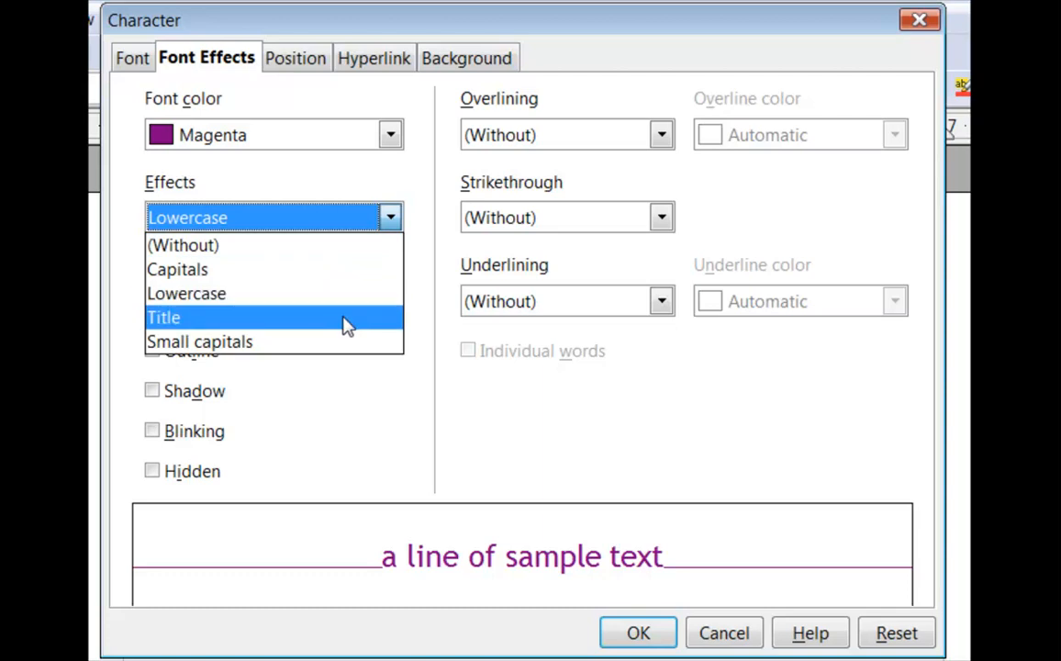
click(164, 317)
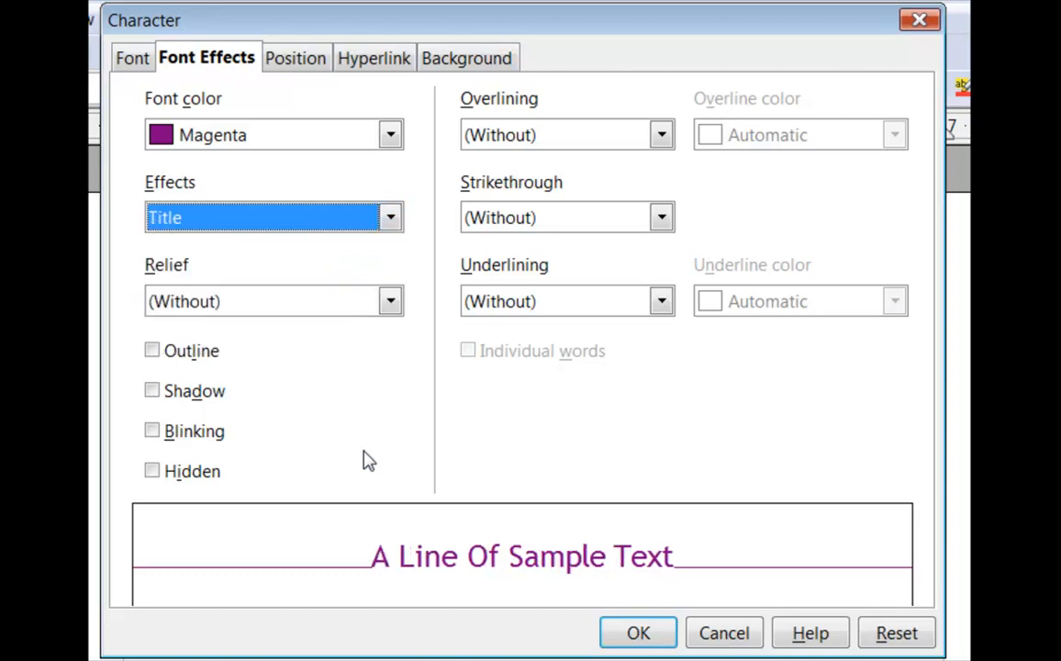
mouse_move(375, 597)
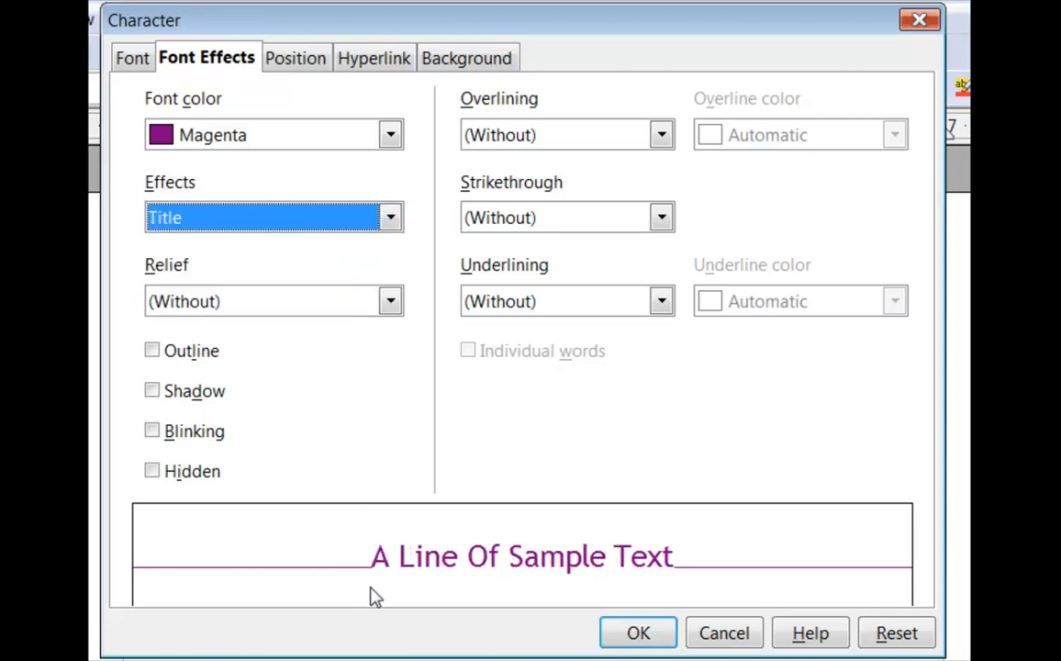
mouse_move(480, 593)
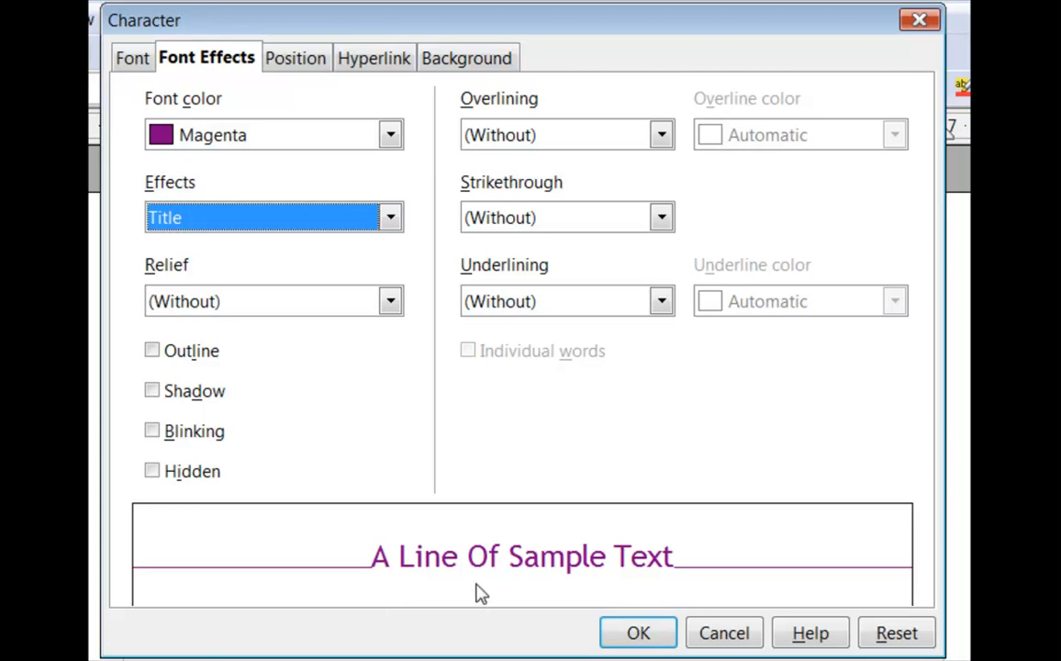
mouse_move(624, 586)
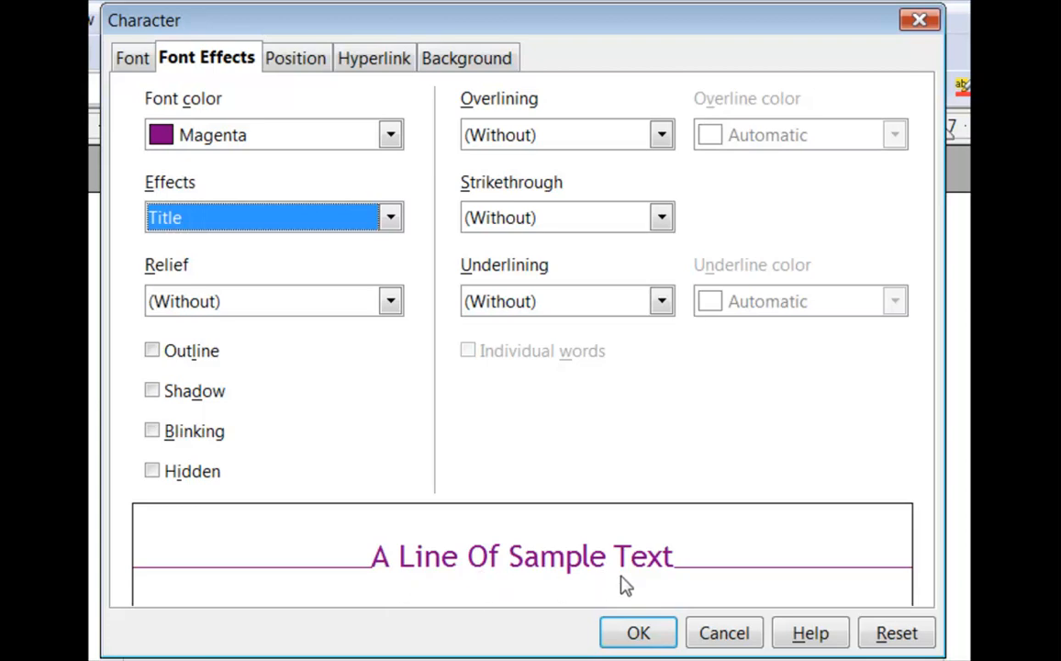
mouse_move(381, 290)
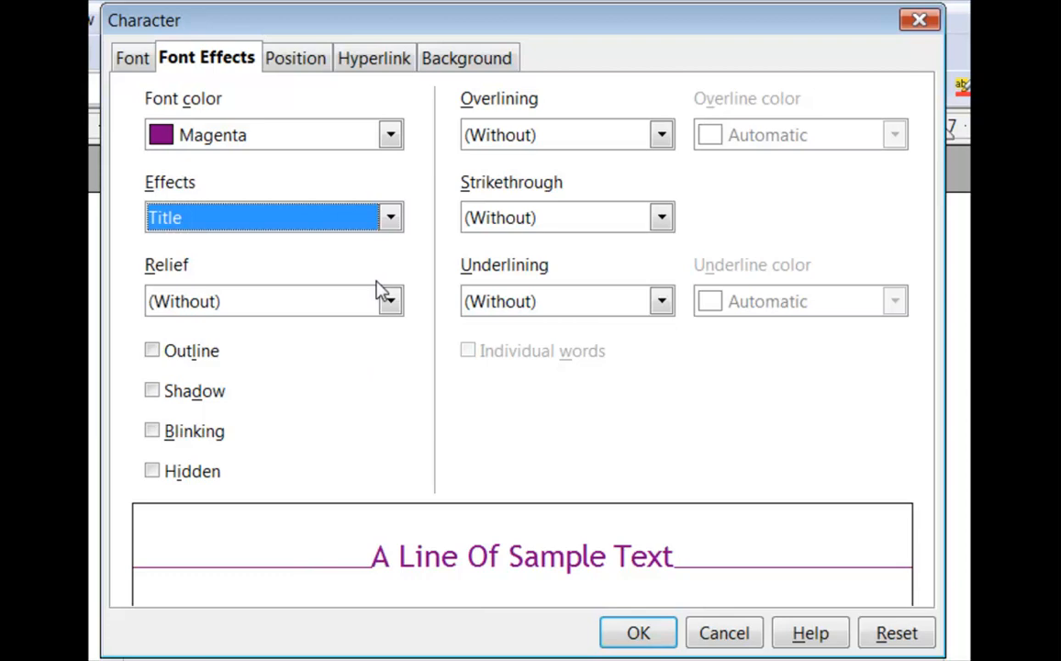
click(389, 218)
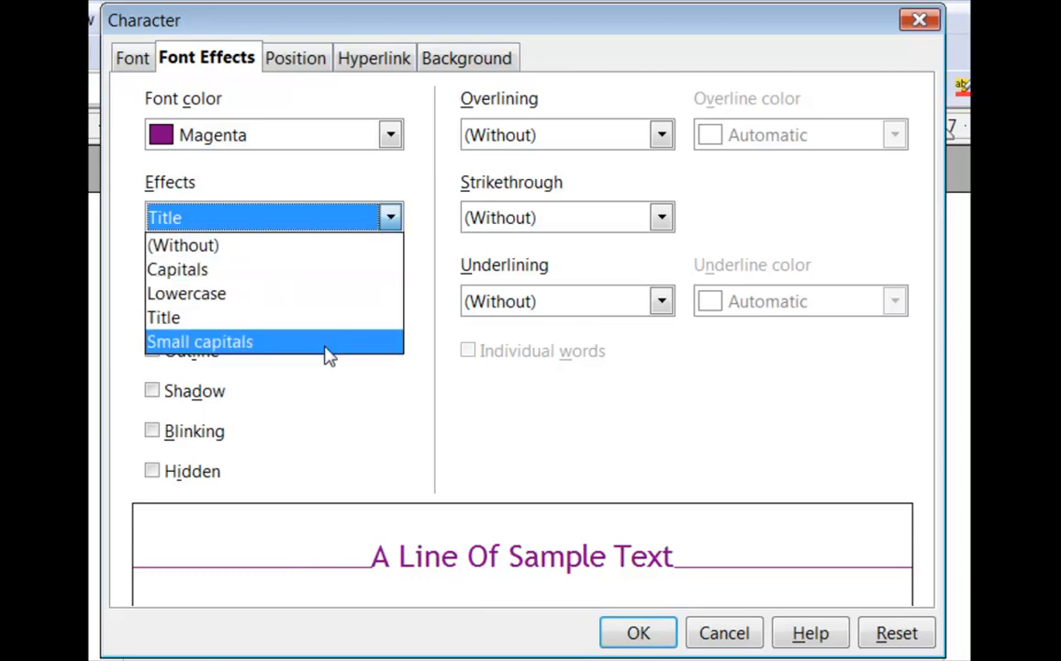
click(199, 341)
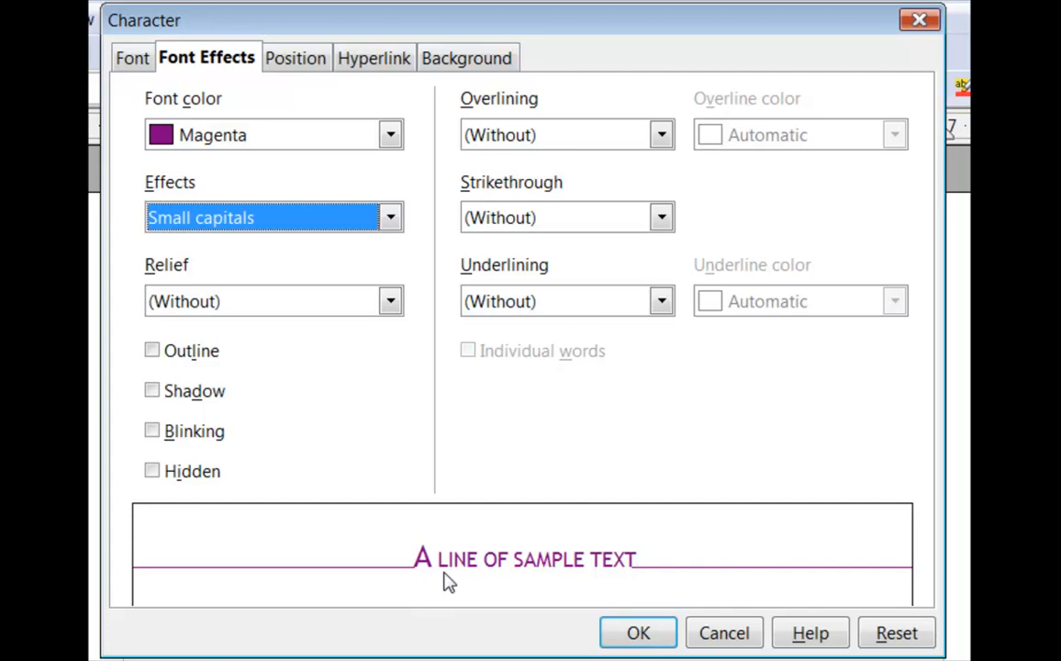
mouse_move(511, 585)
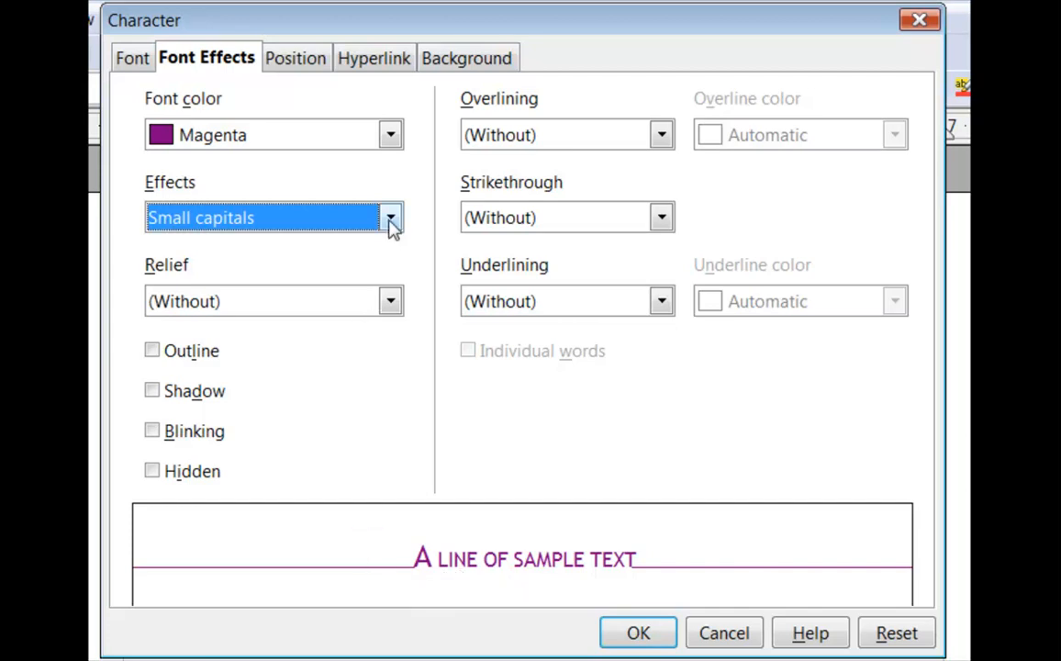
click(389, 218)
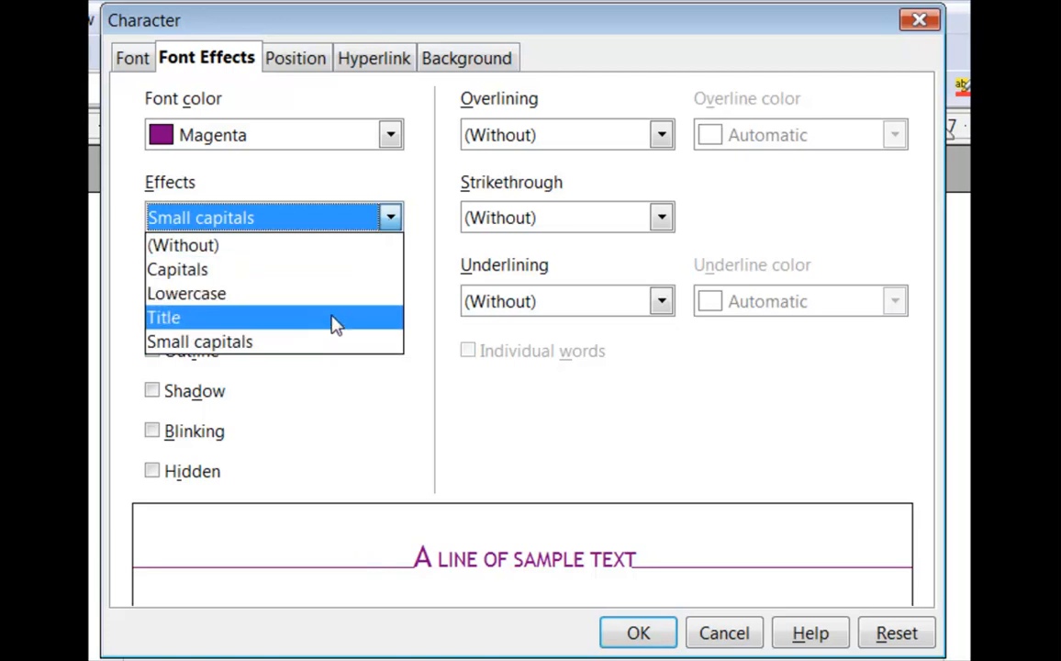
click(164, 316)
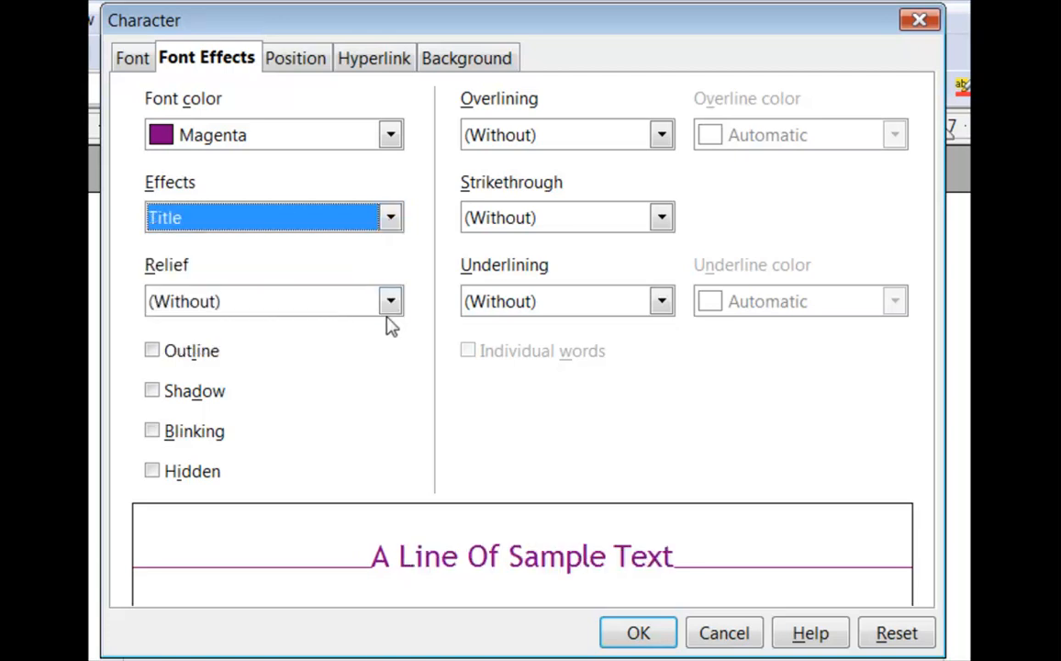
click(390, 302)
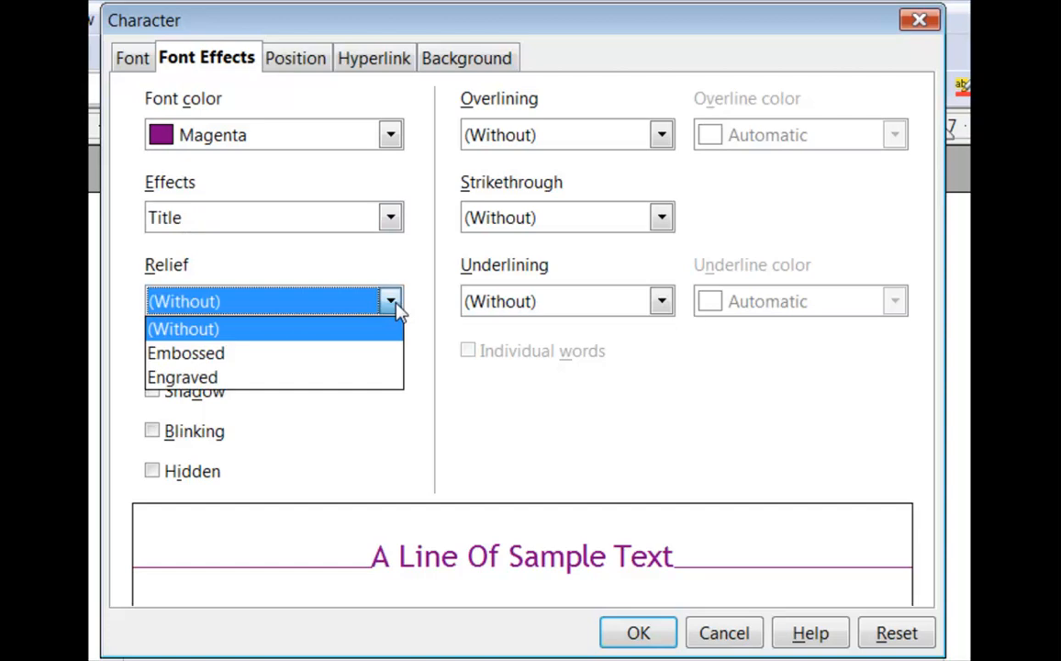
click(185, 352)
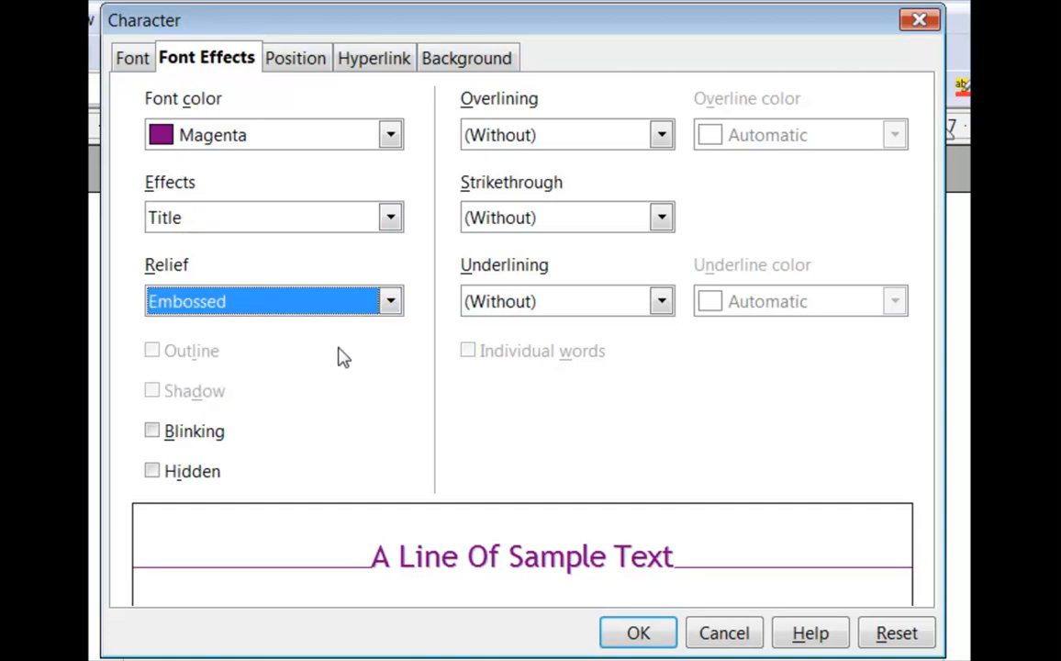
click(390, 301)
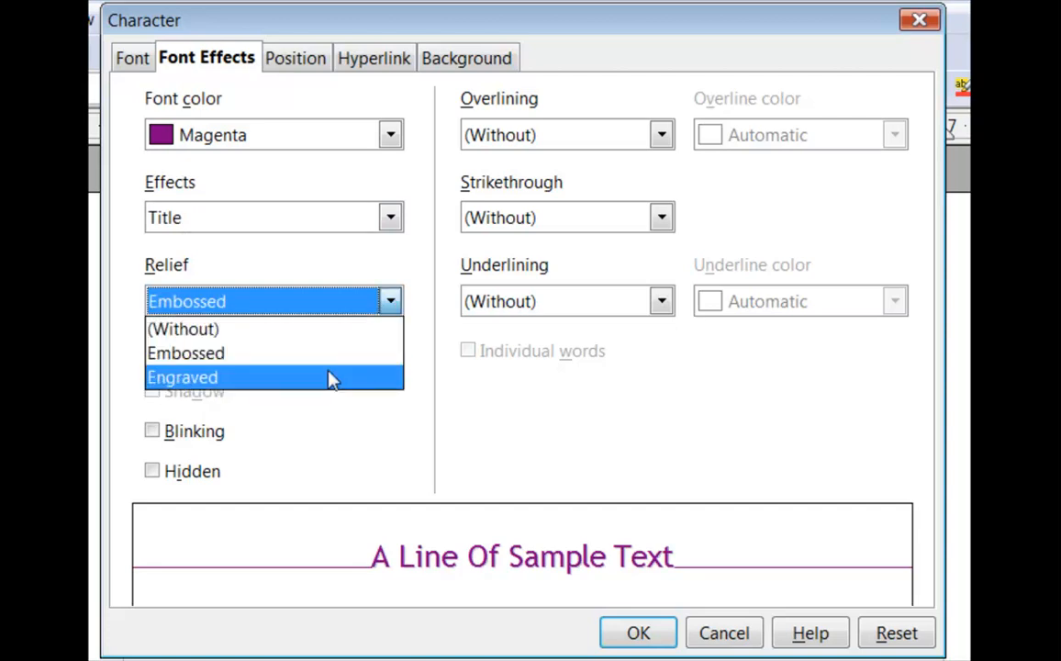
click(182, 377)
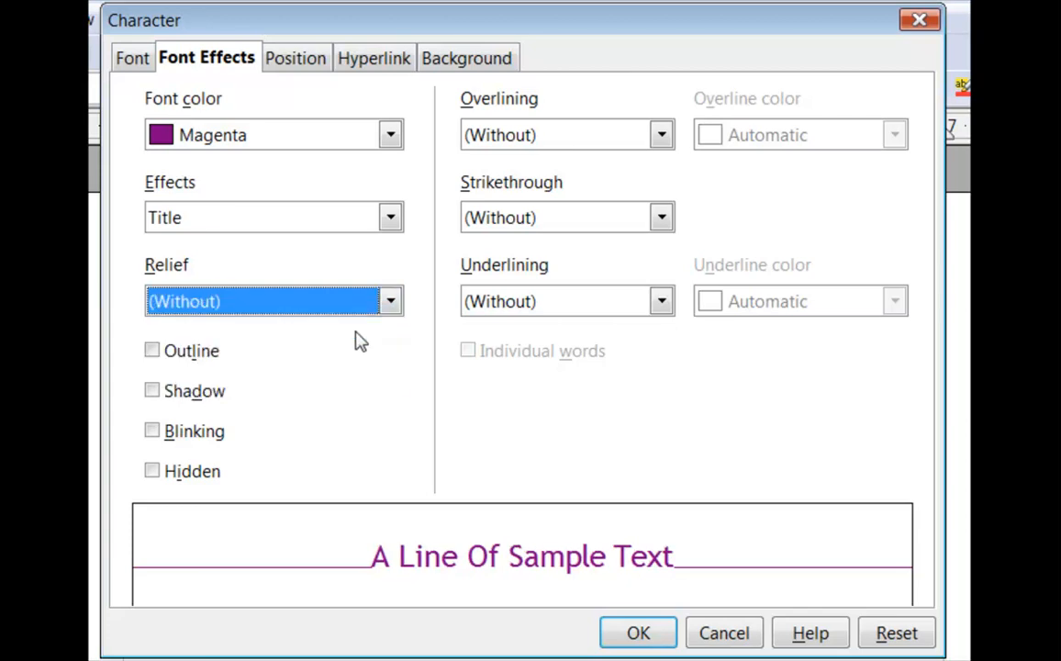
mouse_move(347, 401)
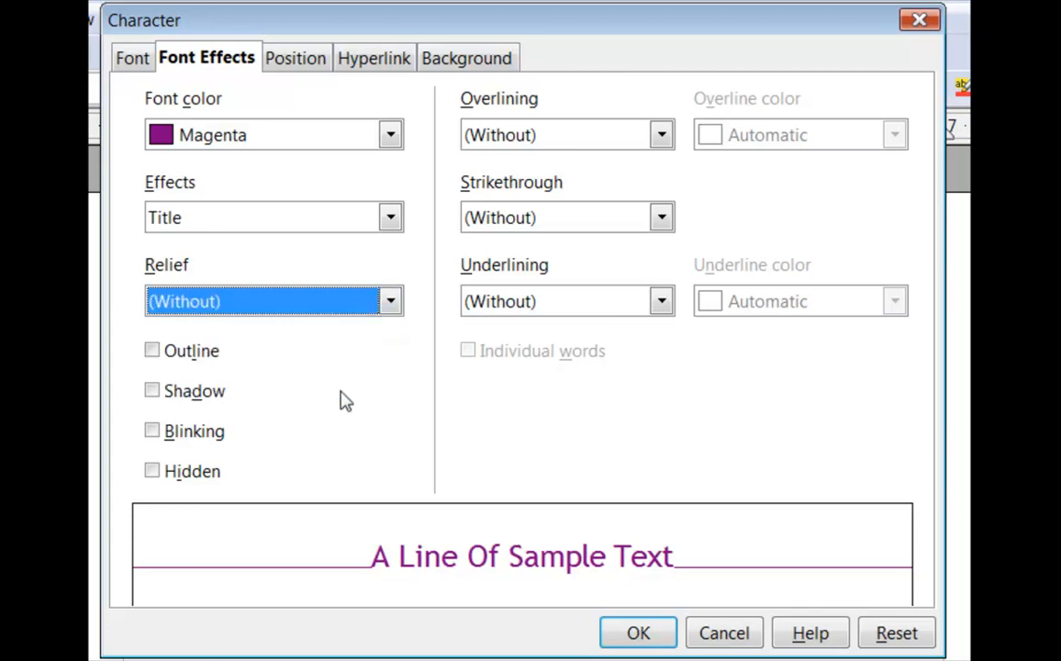
mouse_move(328, 394)
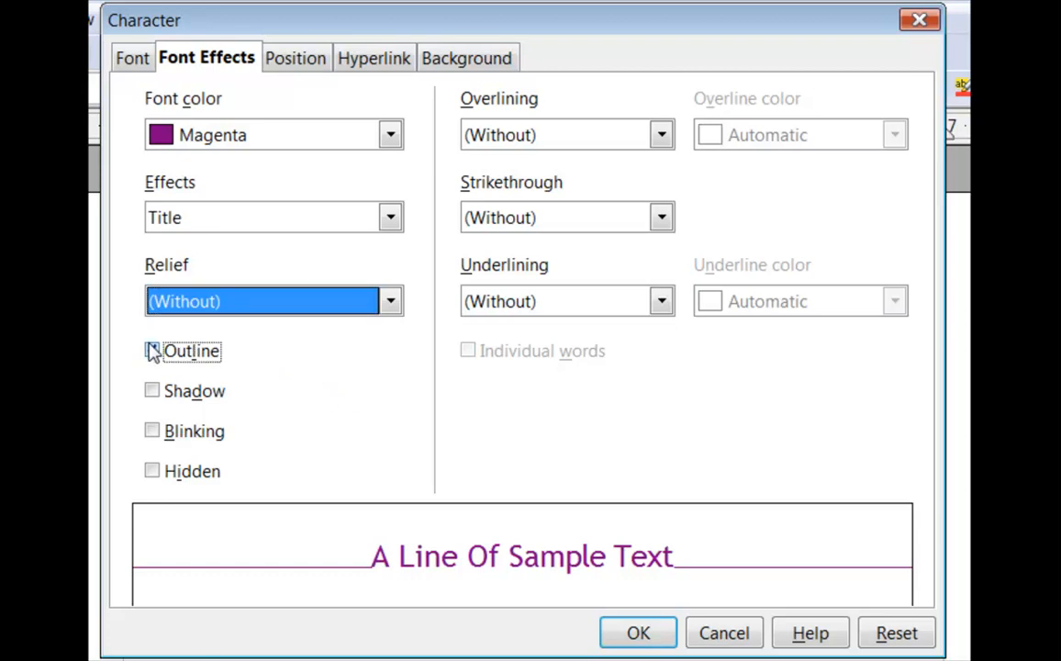
Tick the Outline, Shadow and Blinking font effects.
click(153, 351)
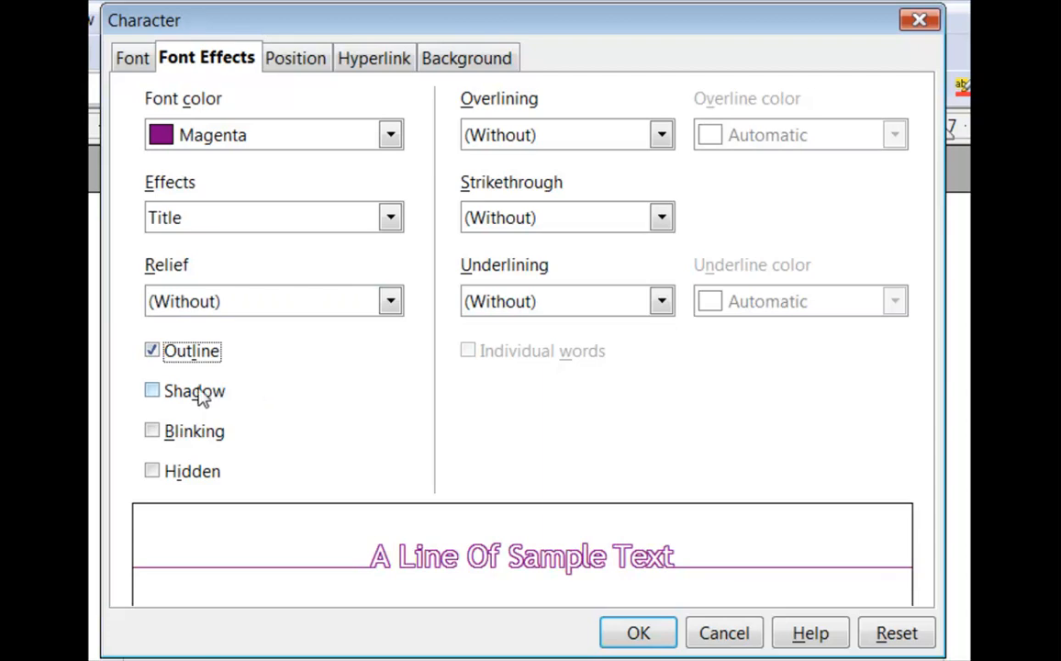
click(151, 391)
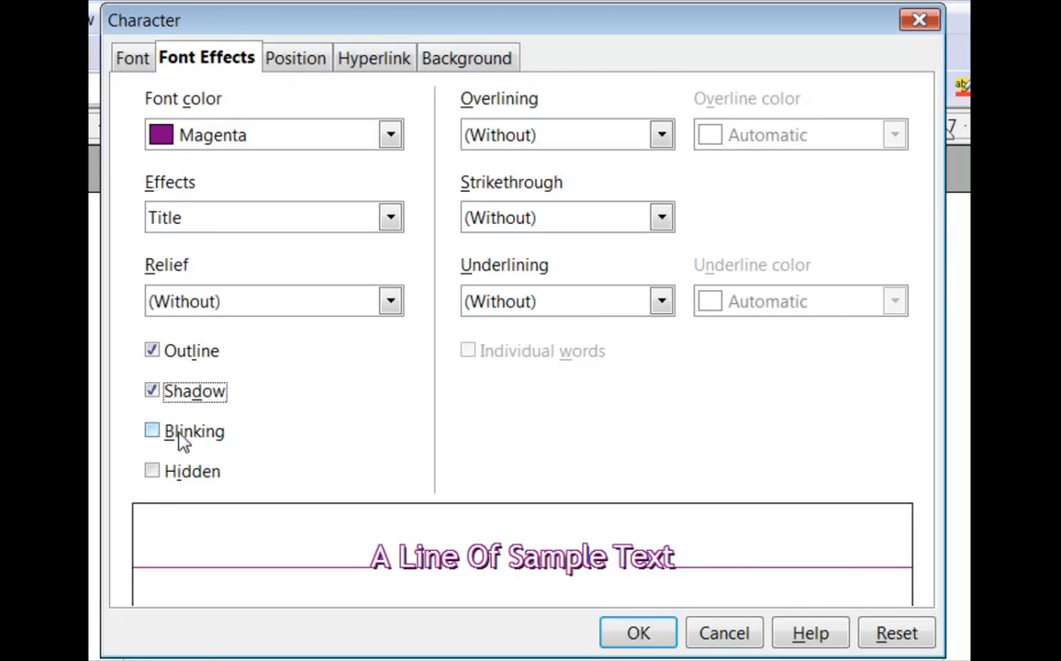
mouse_move(182, 443)
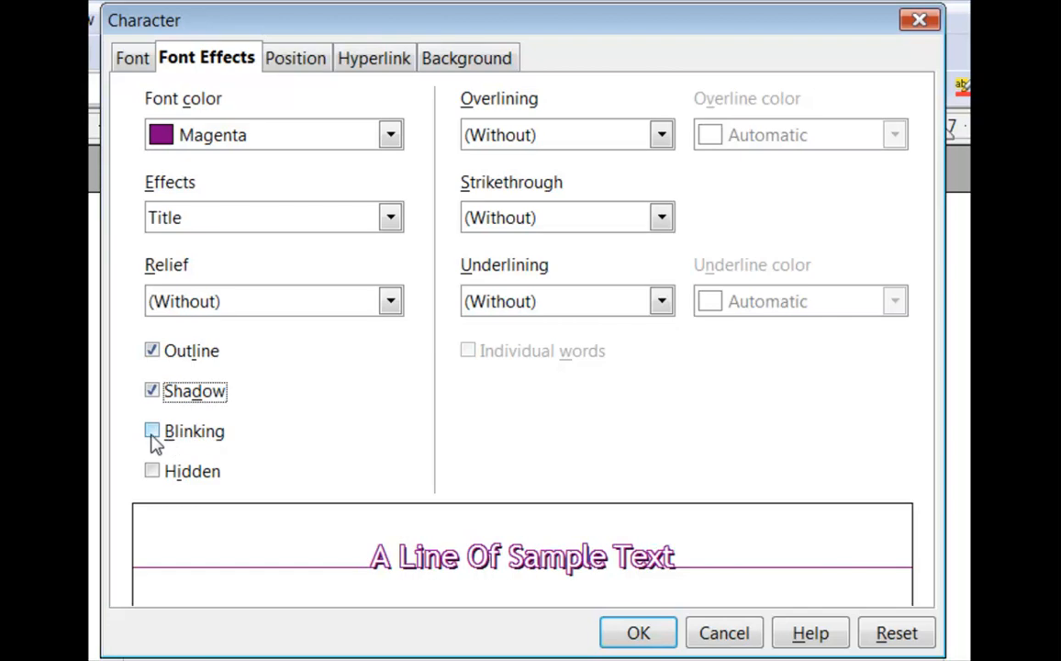
click(151, 431)
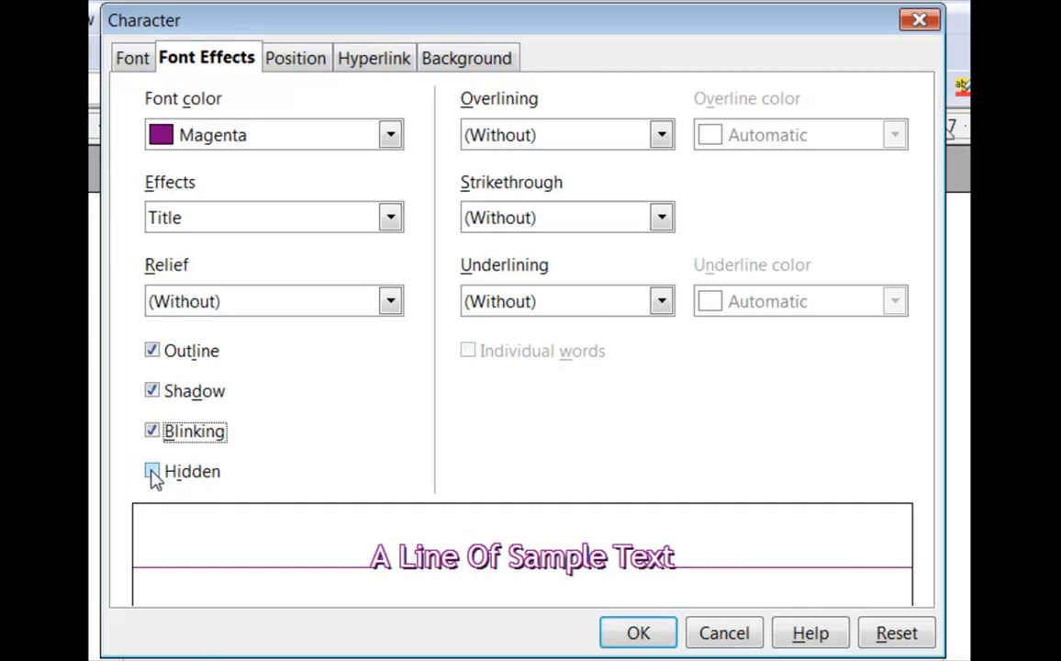
Set overlining to Dot Dash in Brown, after briefly trying Dotted.
click(660, 135)
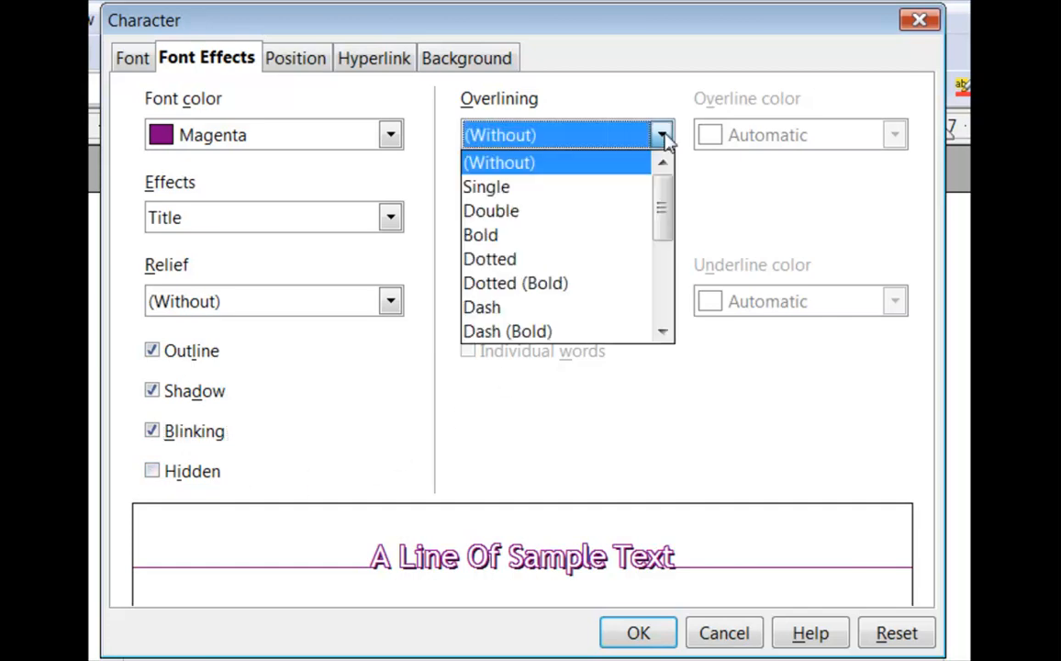
click(486, 186)
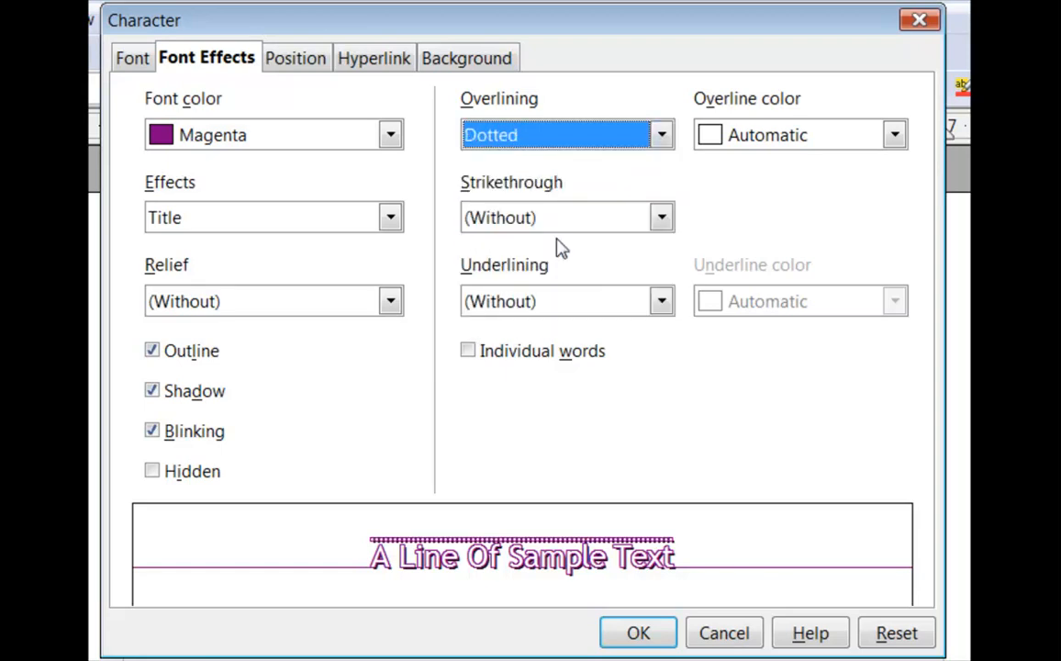
click(660, 135)
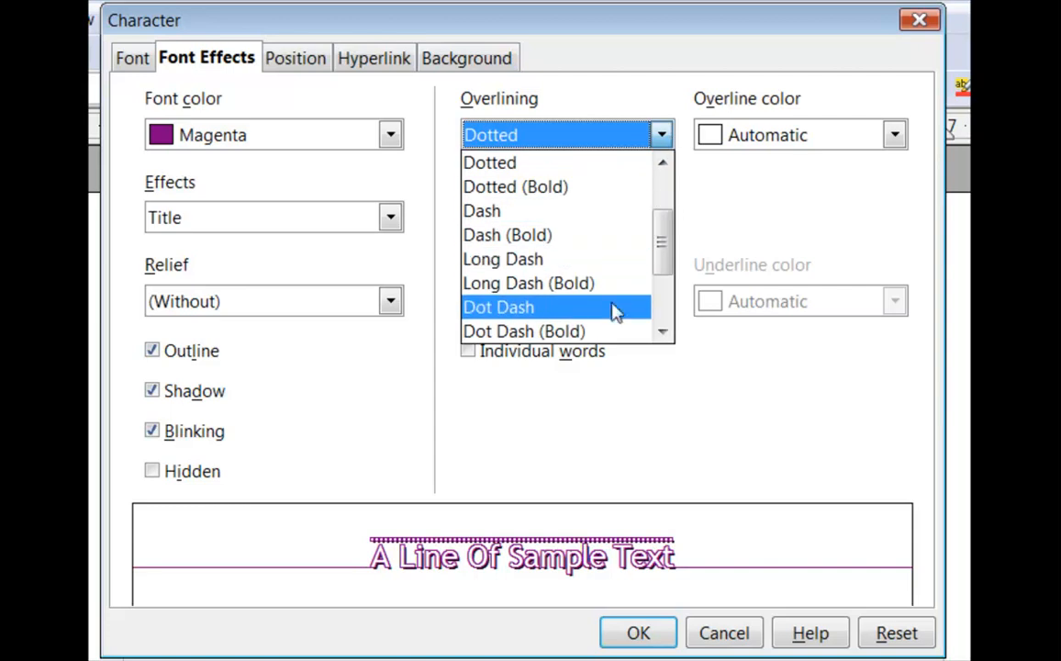
click(499, 306)
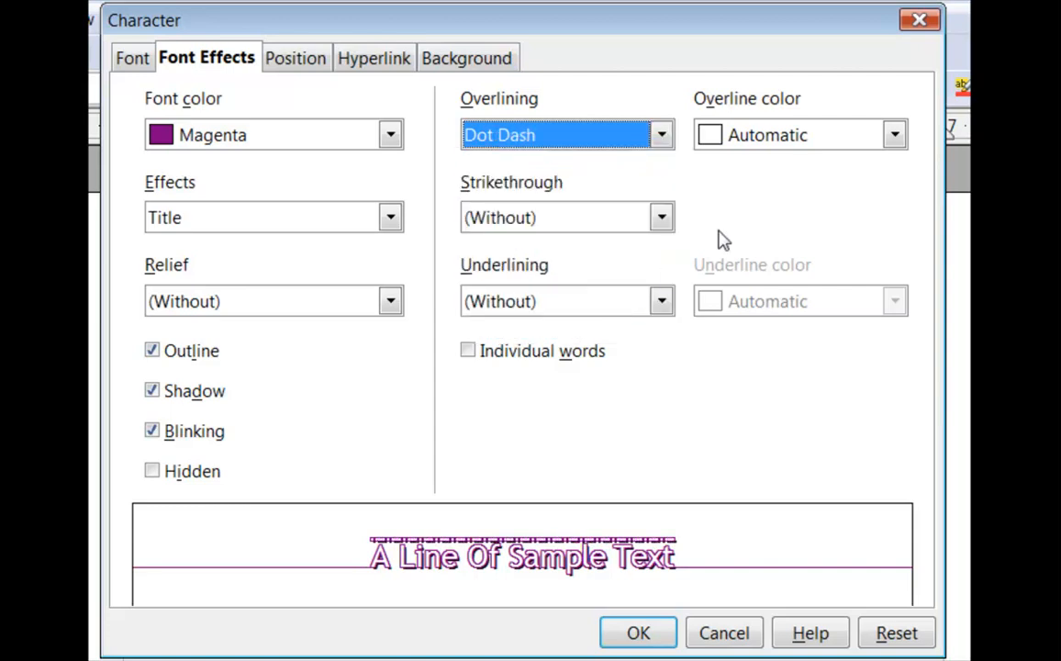
click(893, 135)
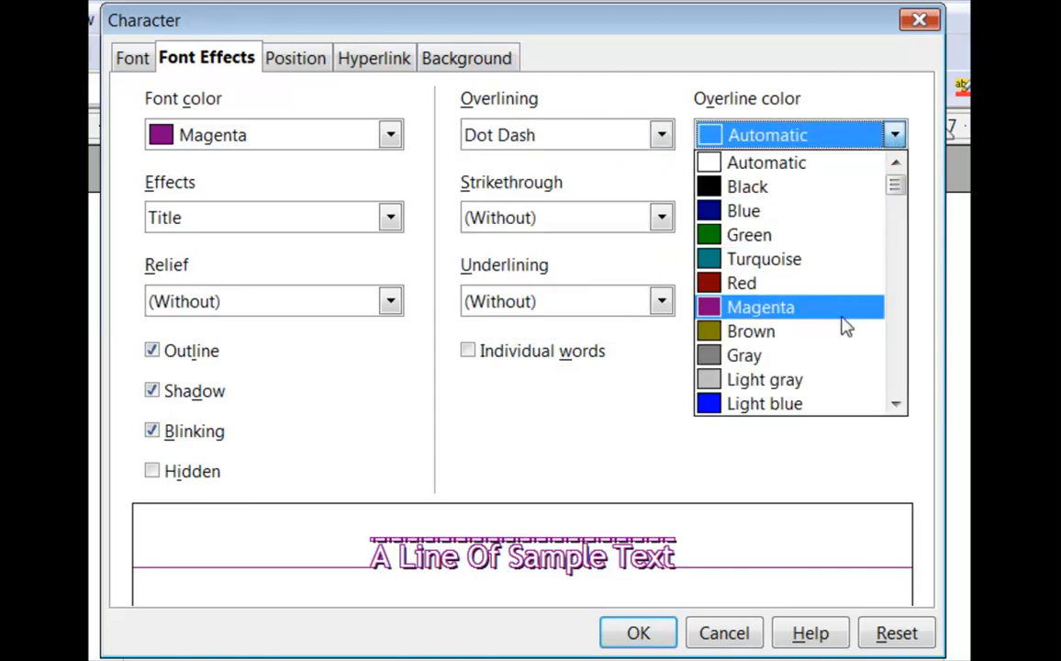
click(751, 331)
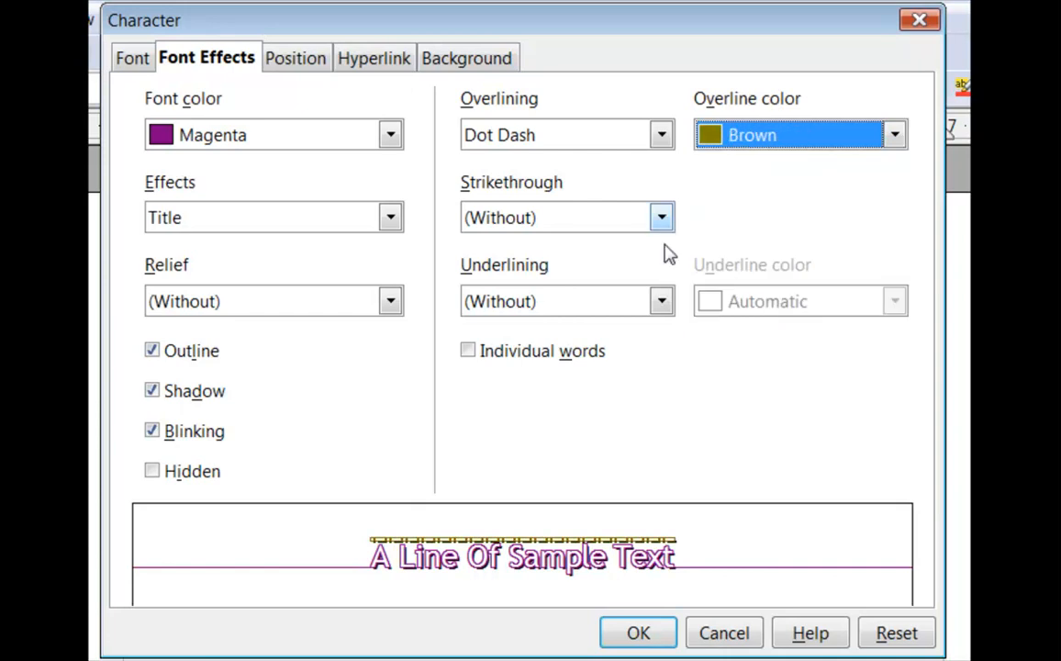
click(661, 301)
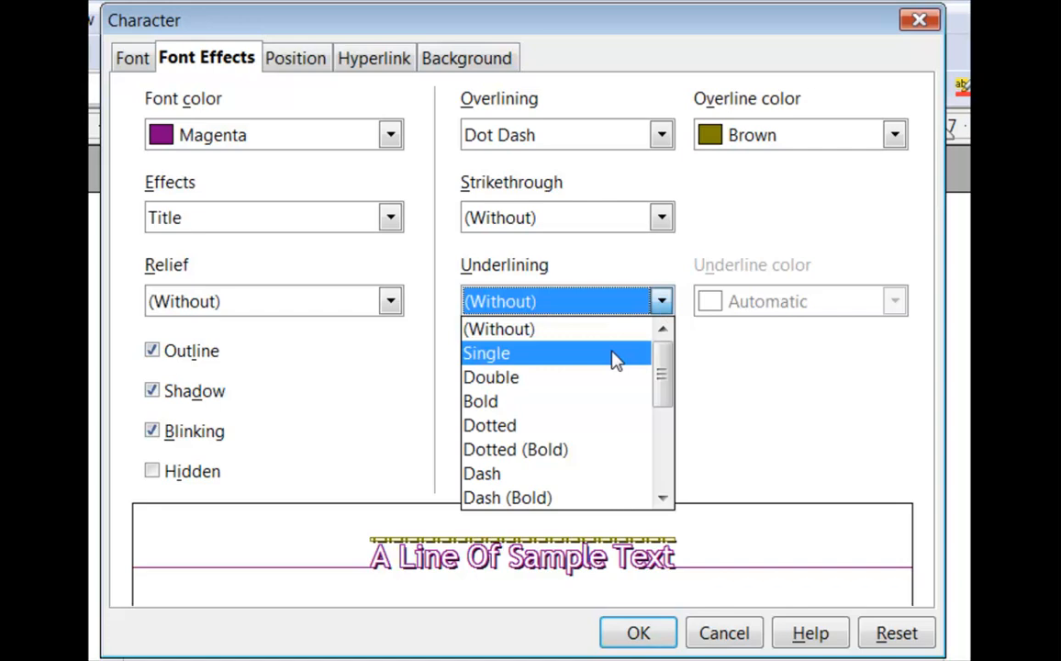
Choose Double underlining on individual words, coloured Light blue.
click(490, 377)
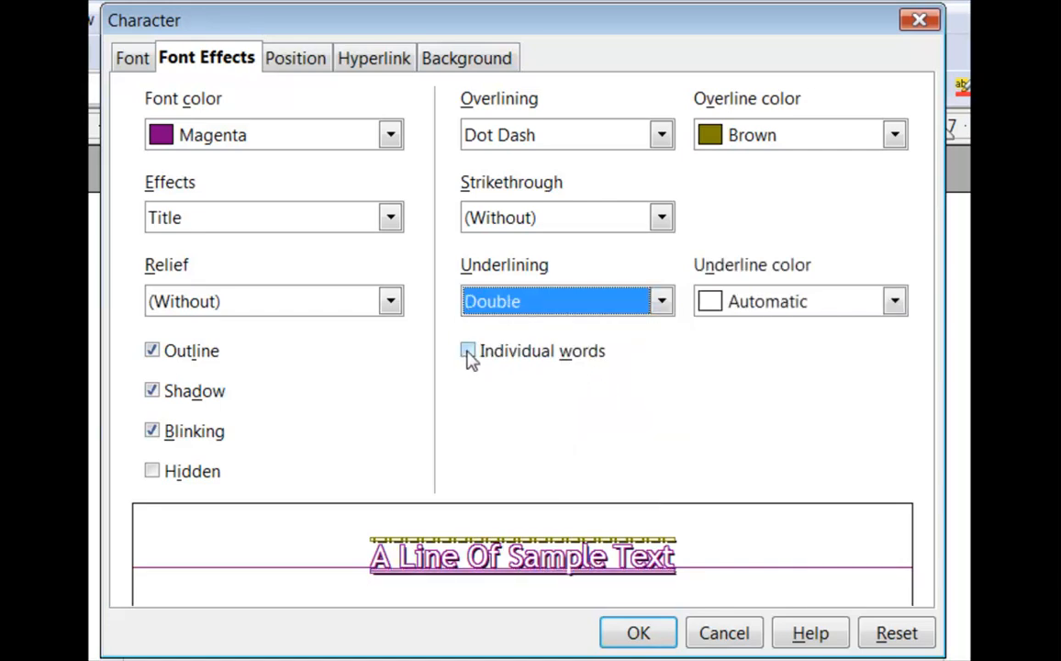
click(468, 350)
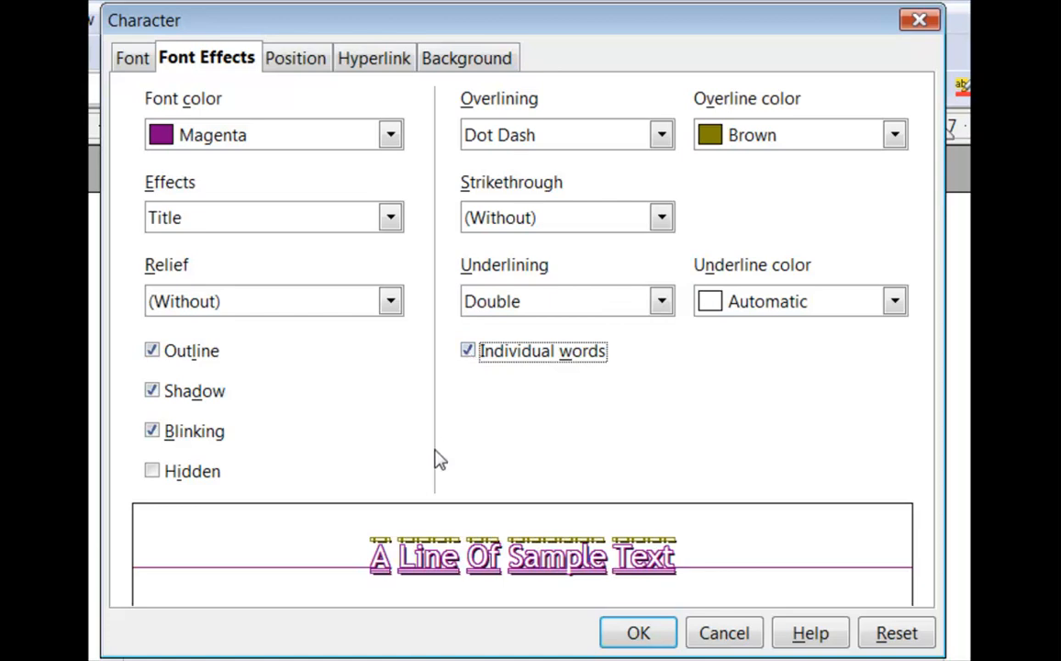
mouse_move(870, 353)
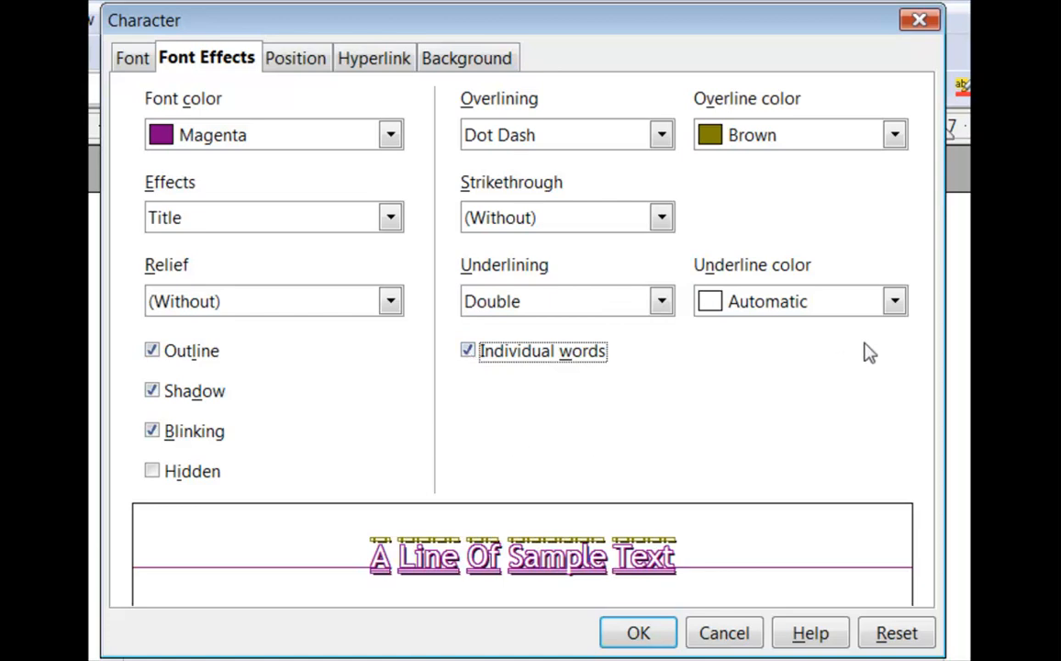
click(893, 301)
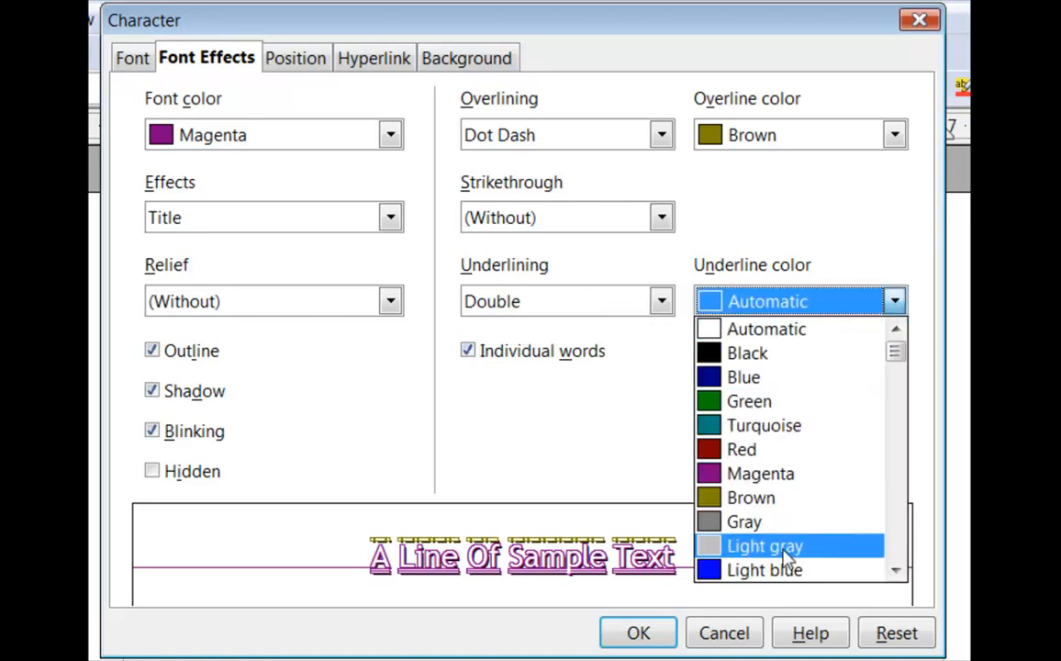
click(765, 569)
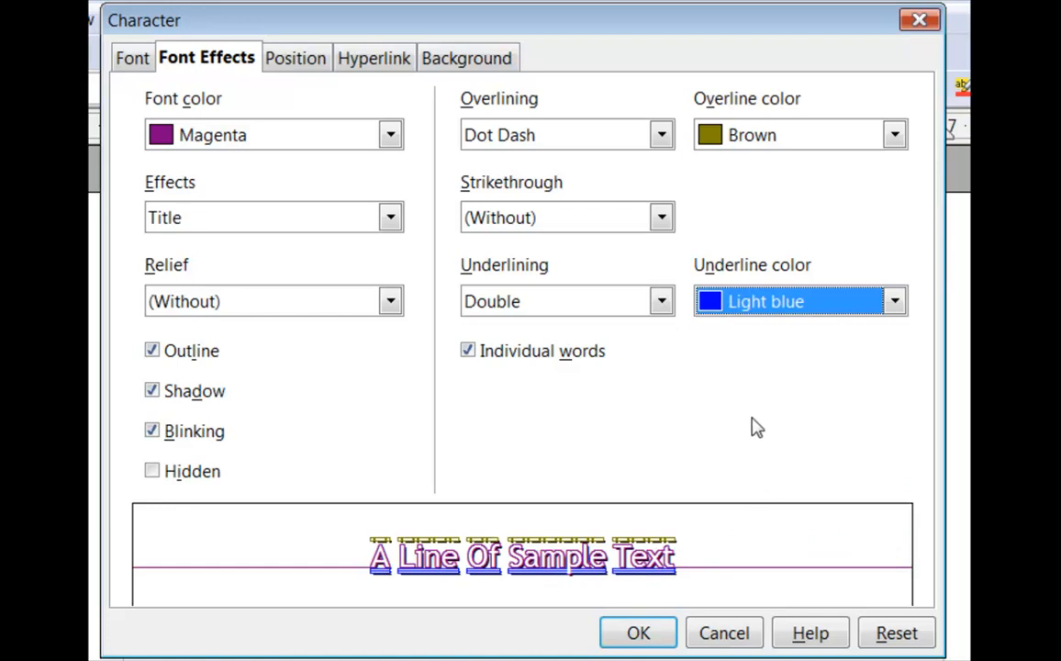
mouse_move(762, 441)
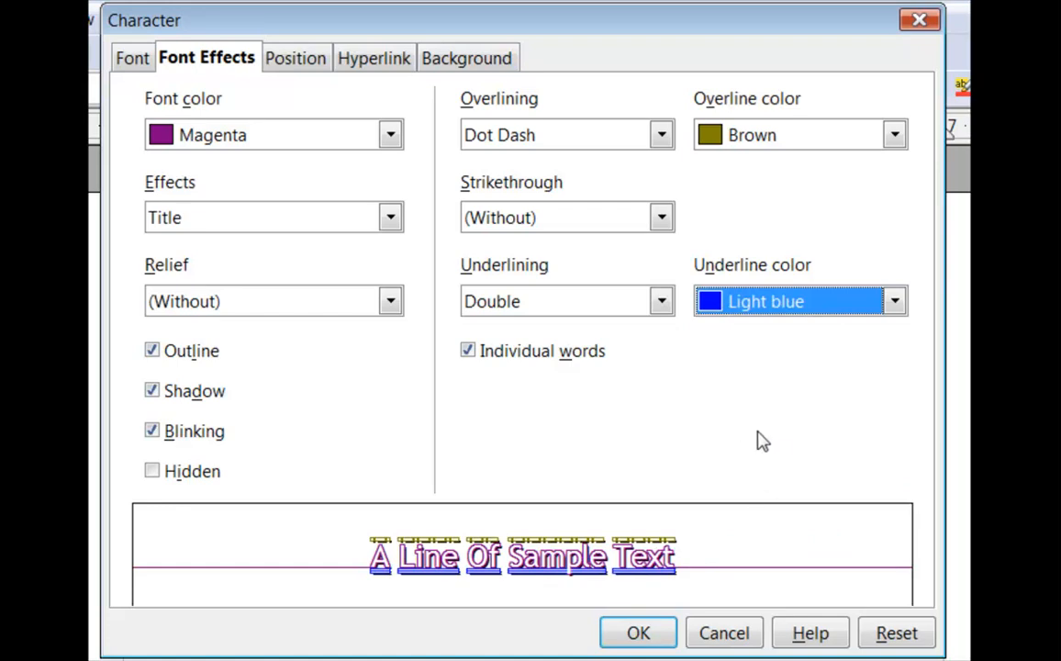
mouse_move(746, 443)
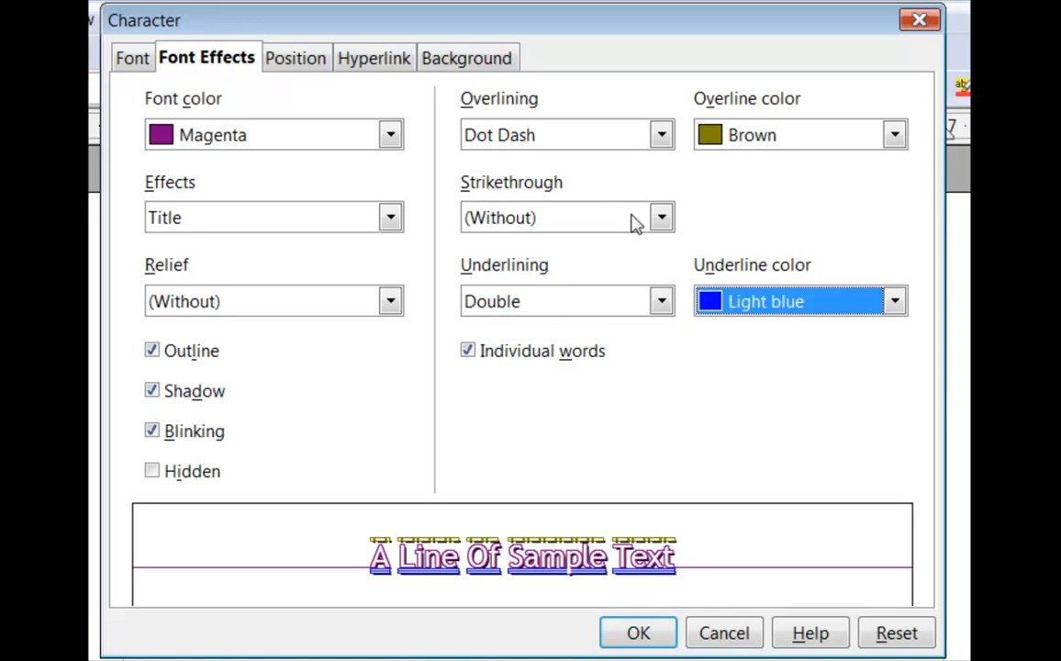
click(661, 218)
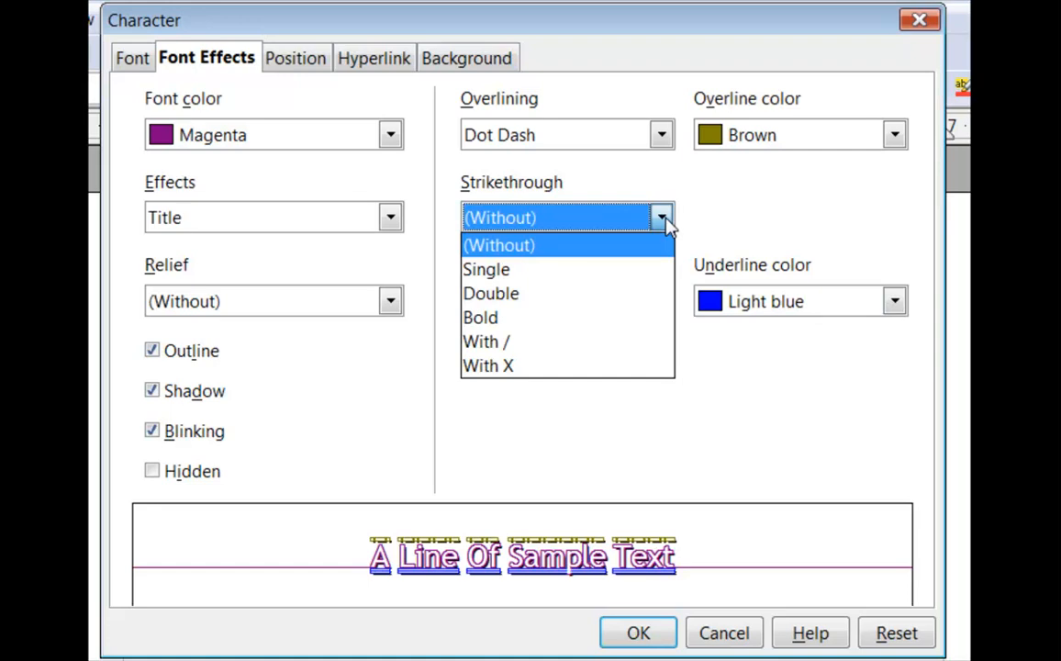
mouse_move(486, 269)
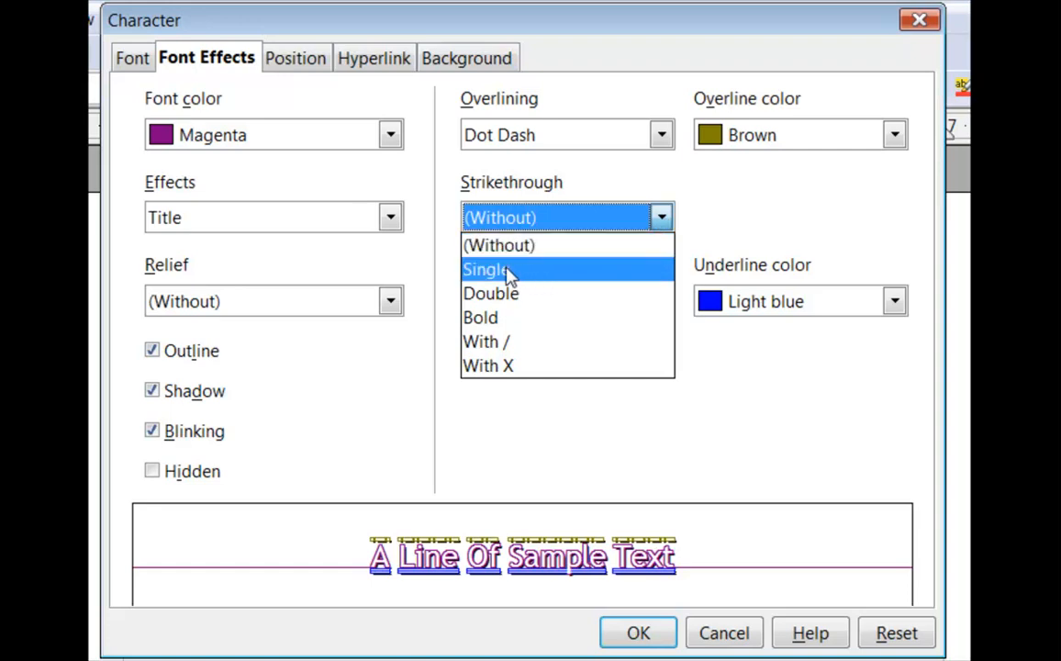
click(487, 269)
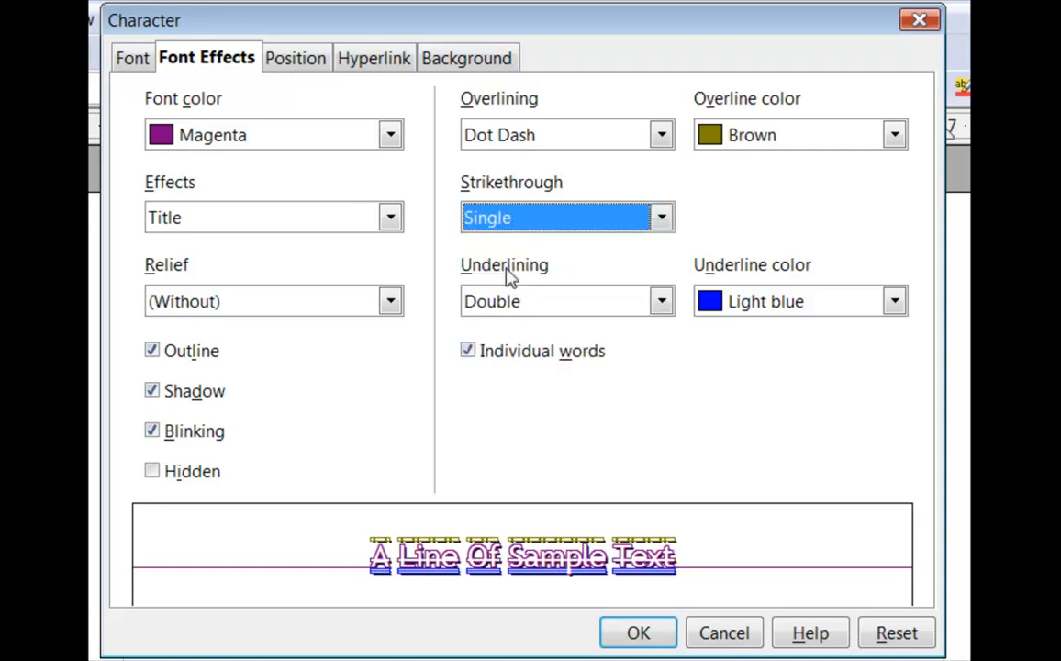
mouse_move(566, 252)
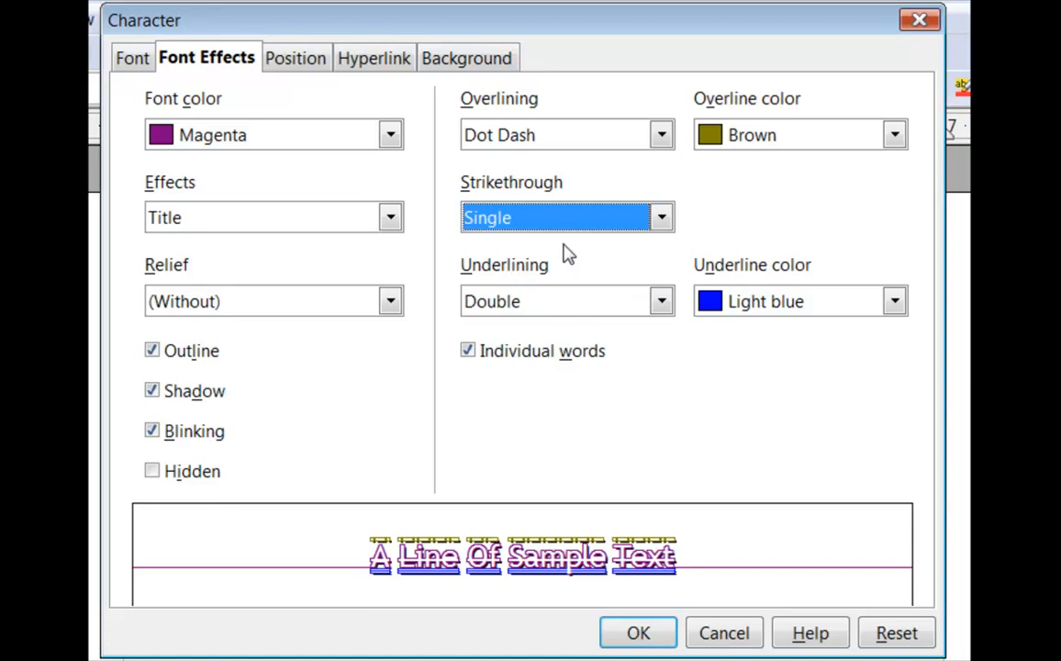
click(660, 217)
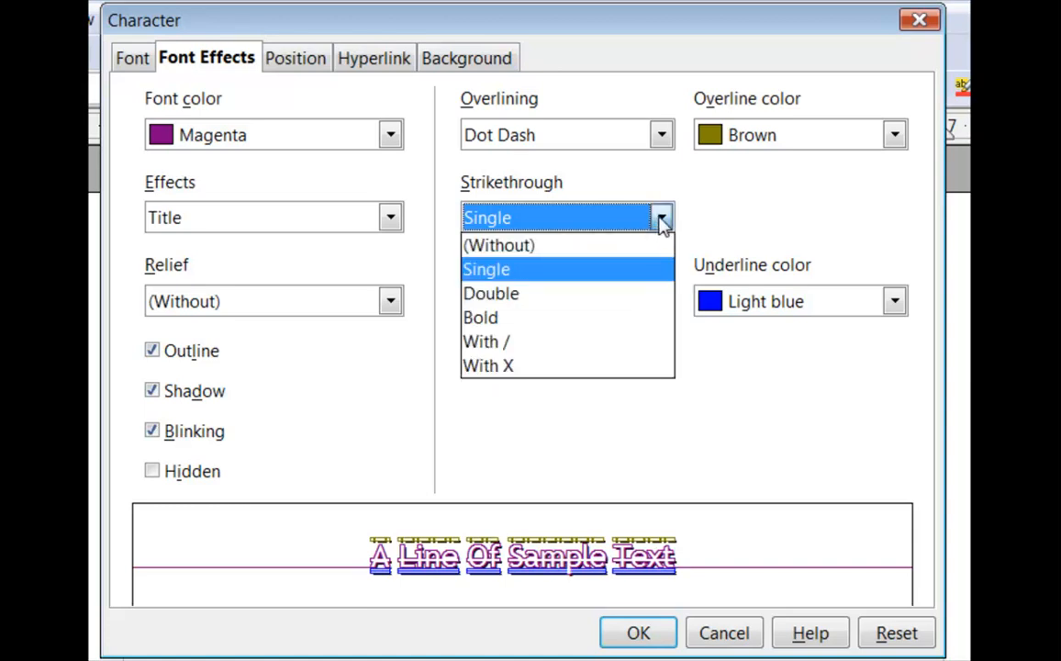
click(499, 245)
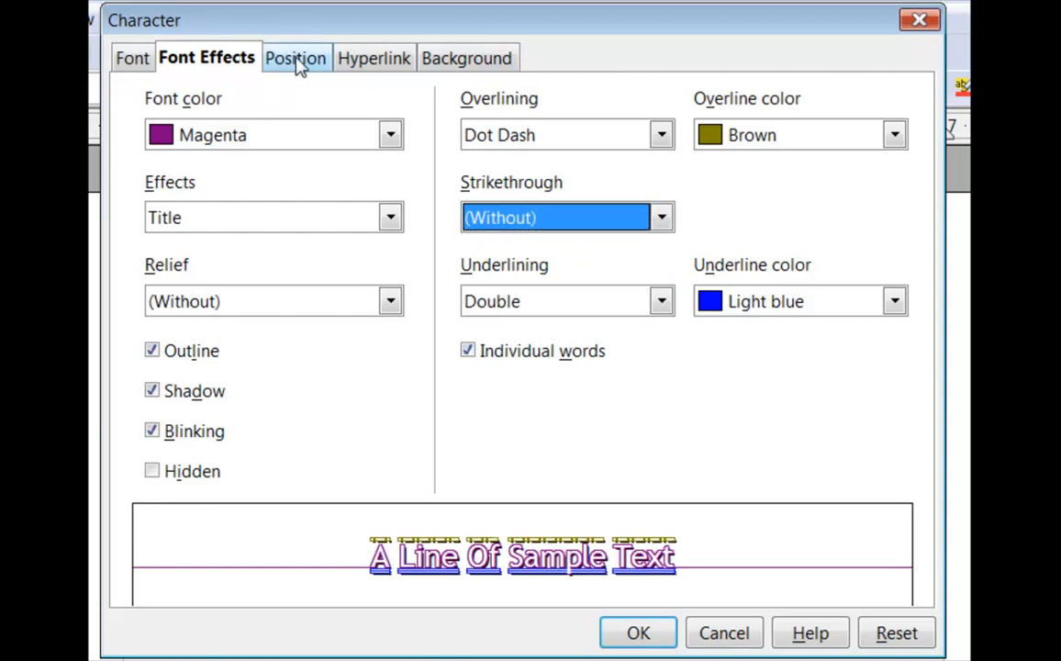
Switch to the Position tab and enter 200% in its scaling options.
click(294, 57)
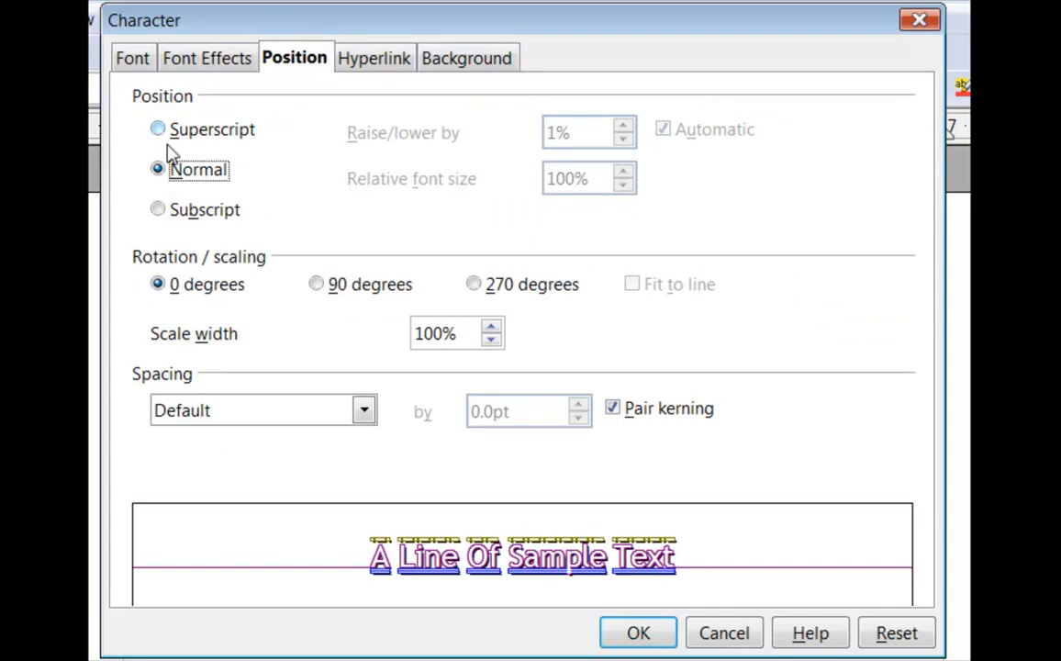
mouse_move(168, 145)
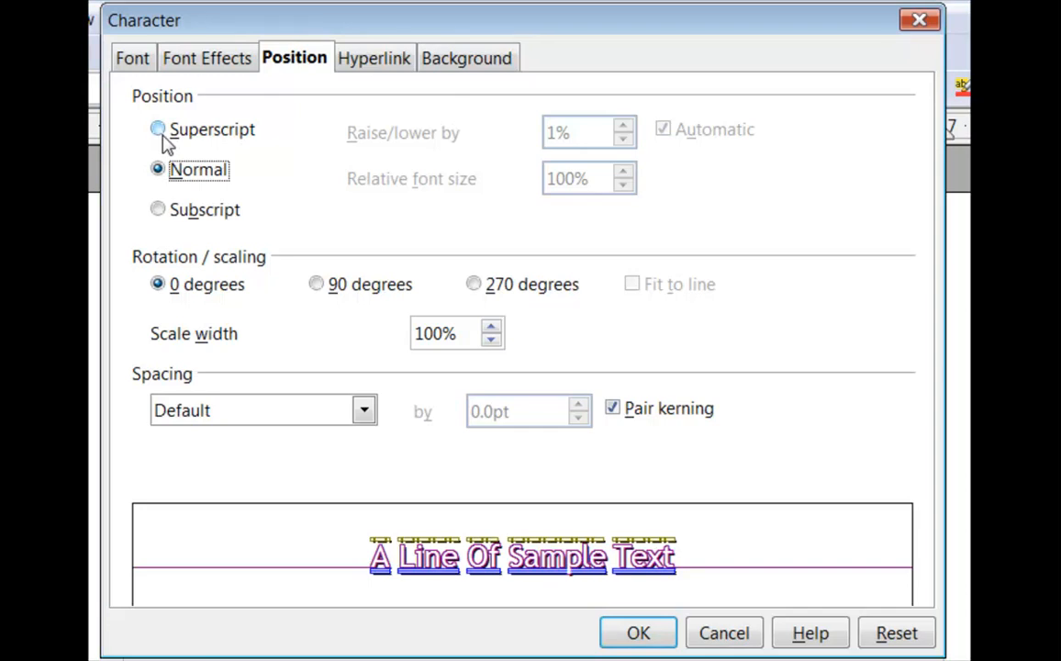
mouse_move(193, 140)
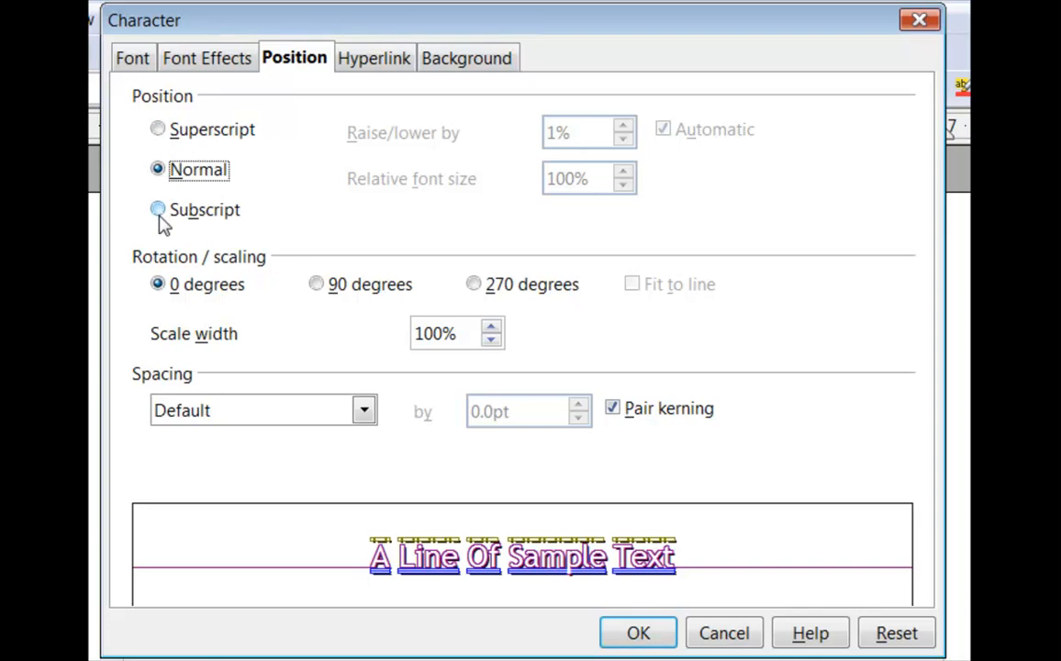
mouse_move(163, 225)
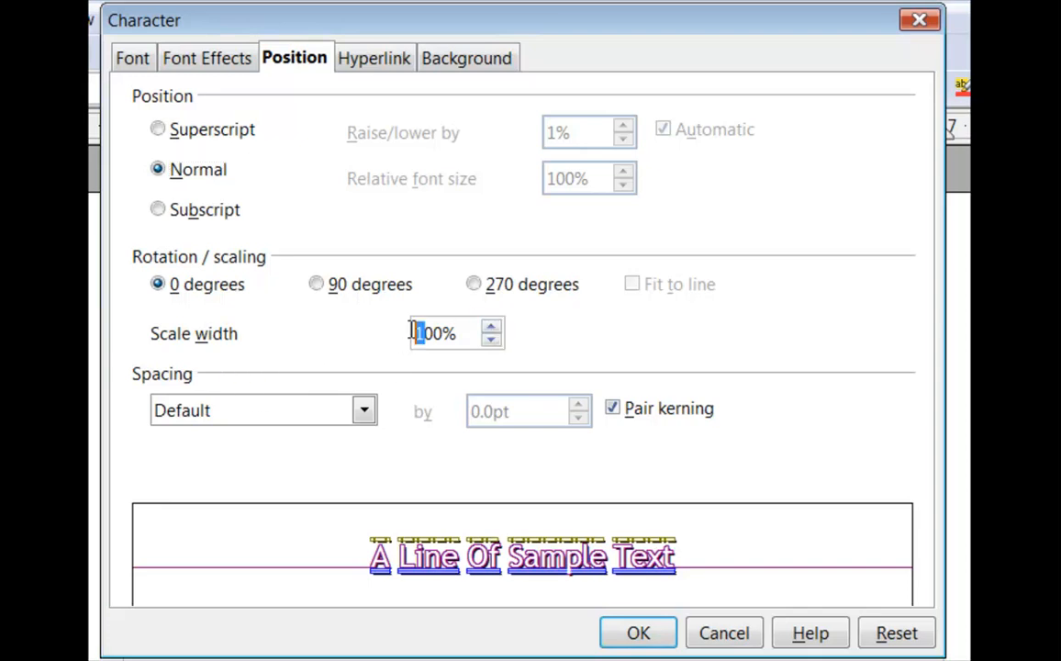
text(200%)
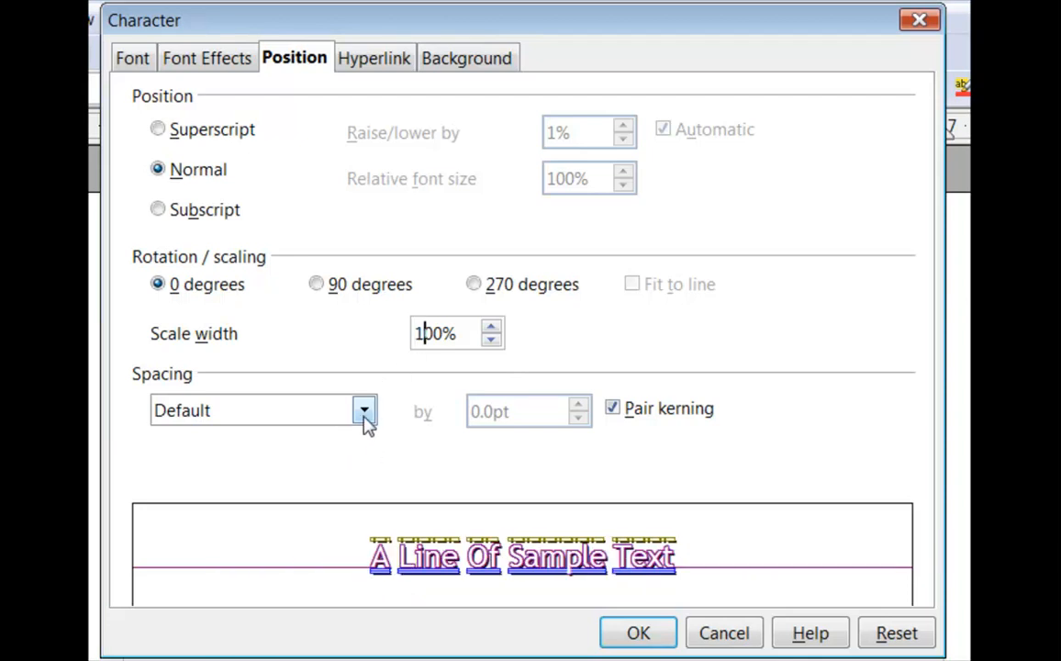
Set character spacing to Expanded by 0.7pt.
click(364, 411)
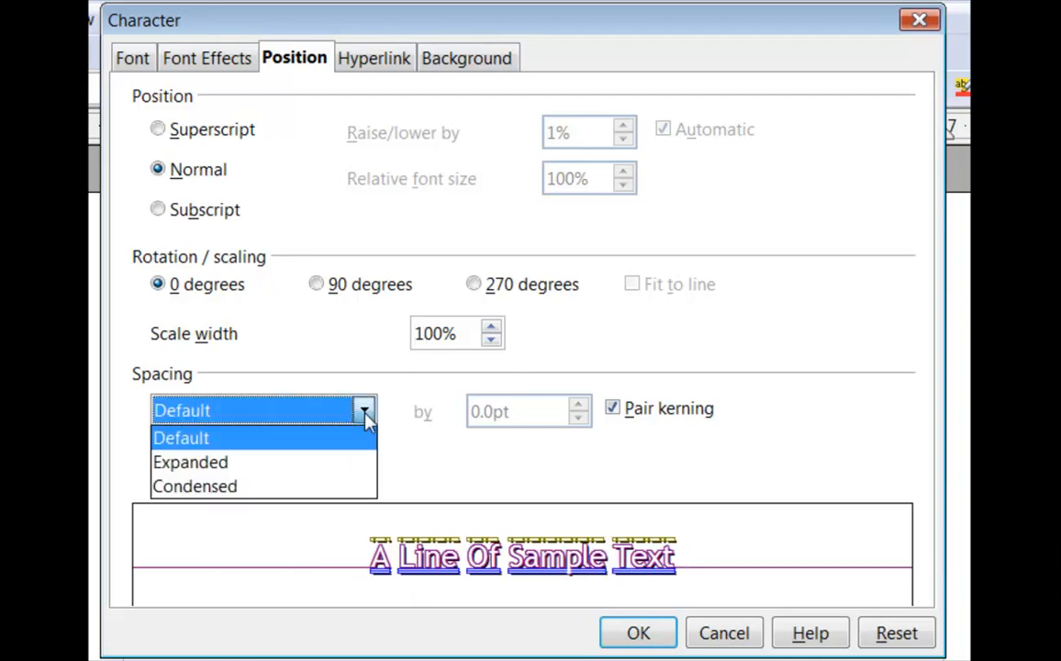
click(190, 462)
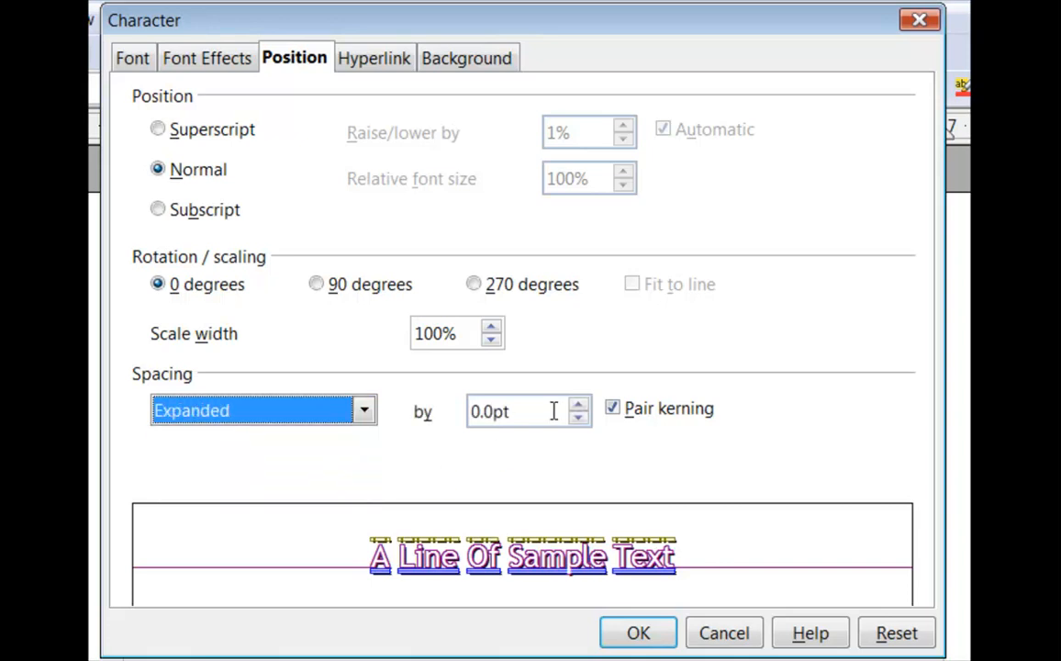
click(578, 404)
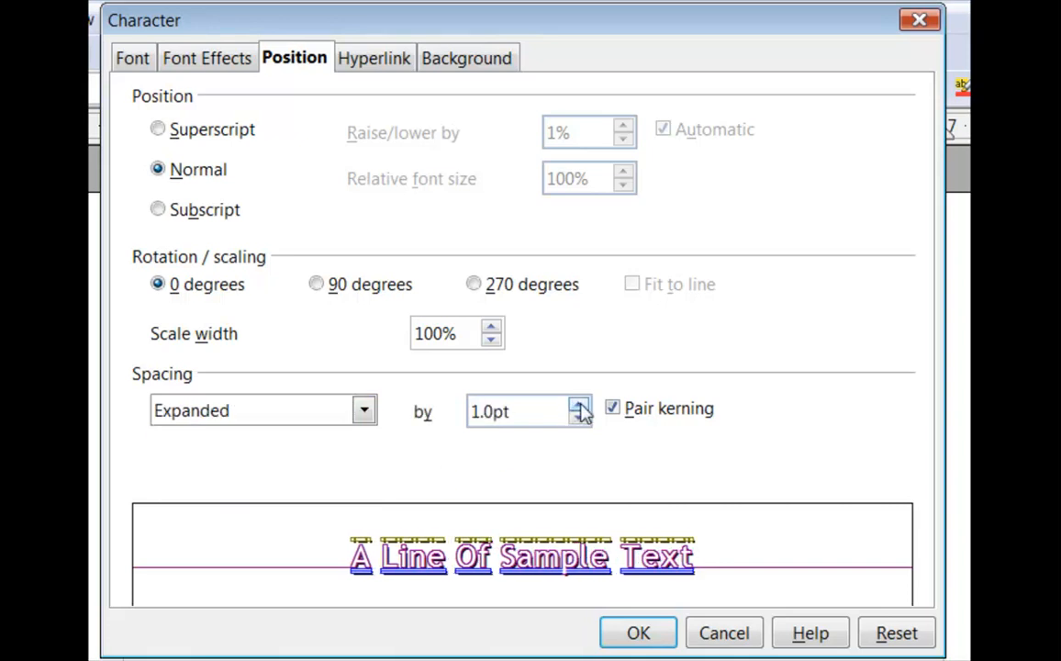
click(580, 405)
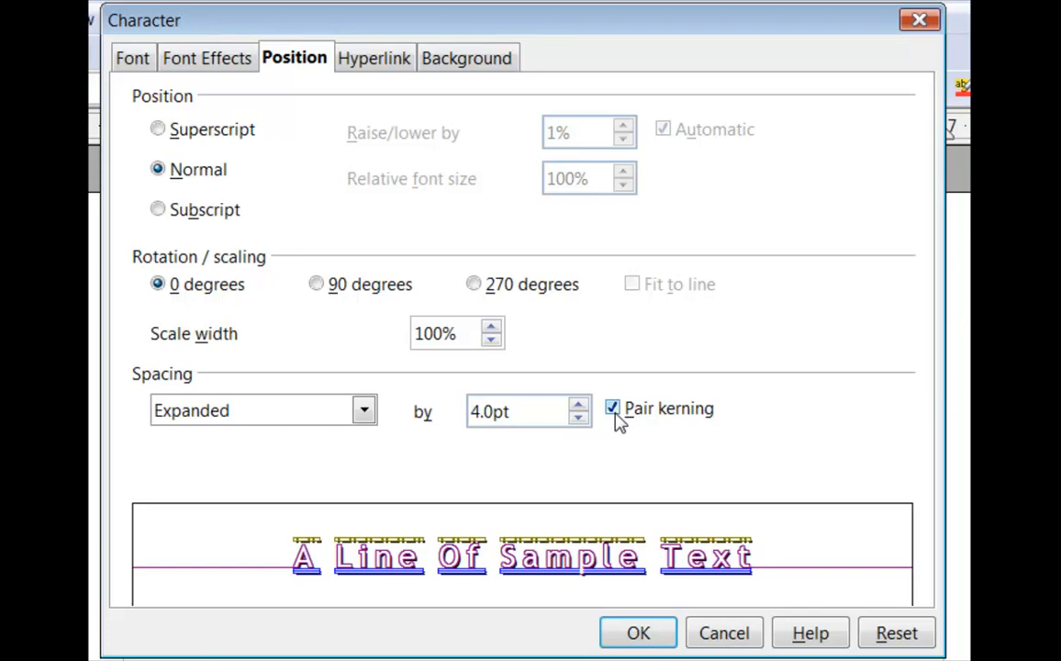
click(495, 412)
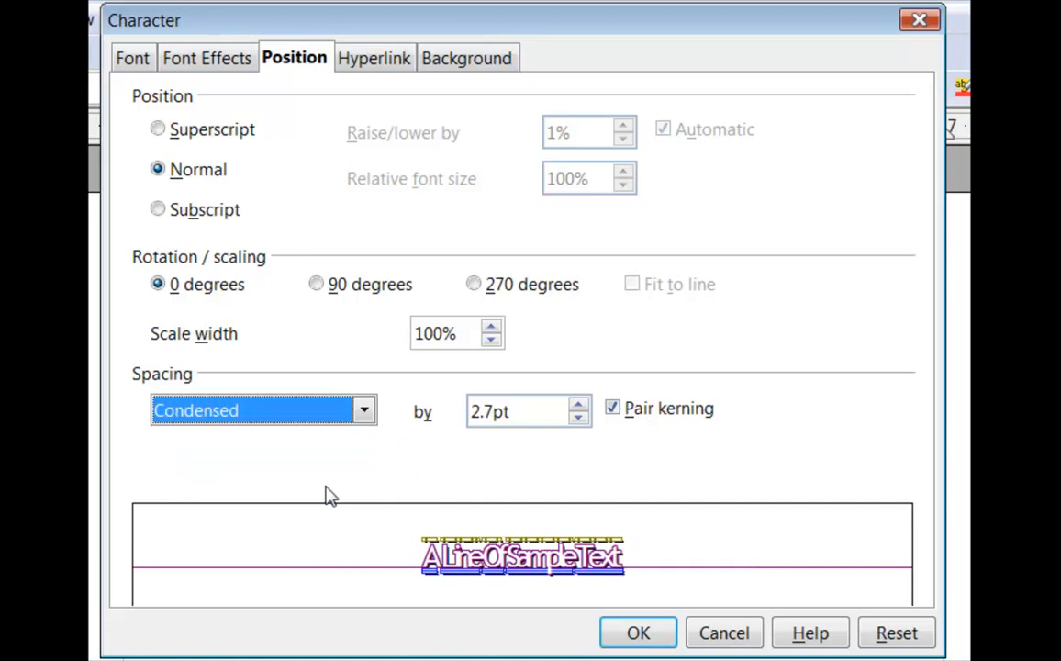
mouse_move(574, 438)
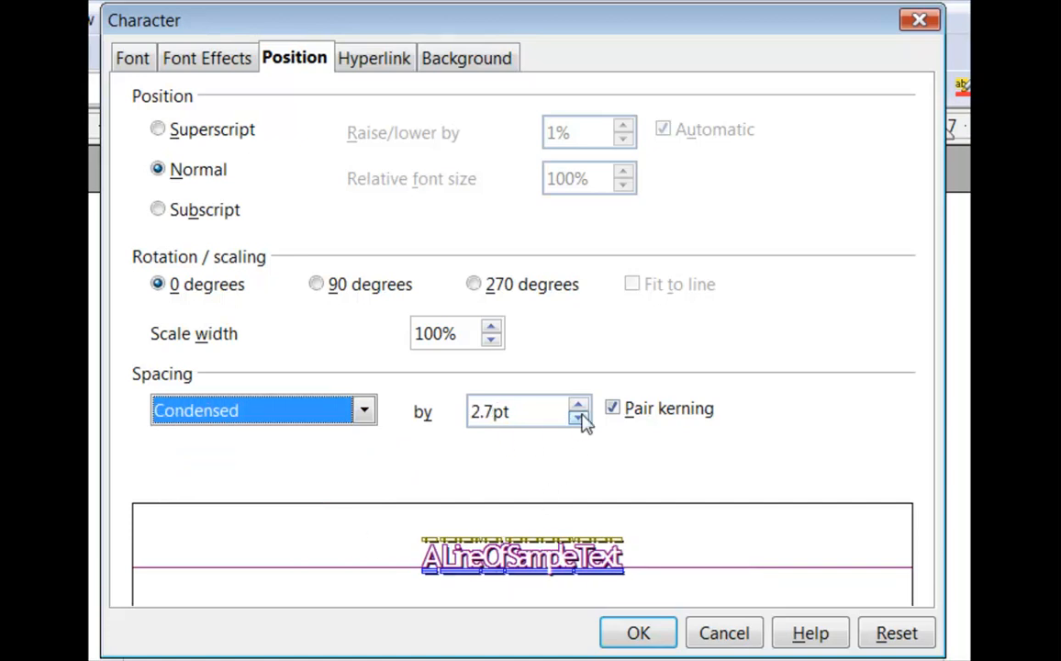
click(579, 418)
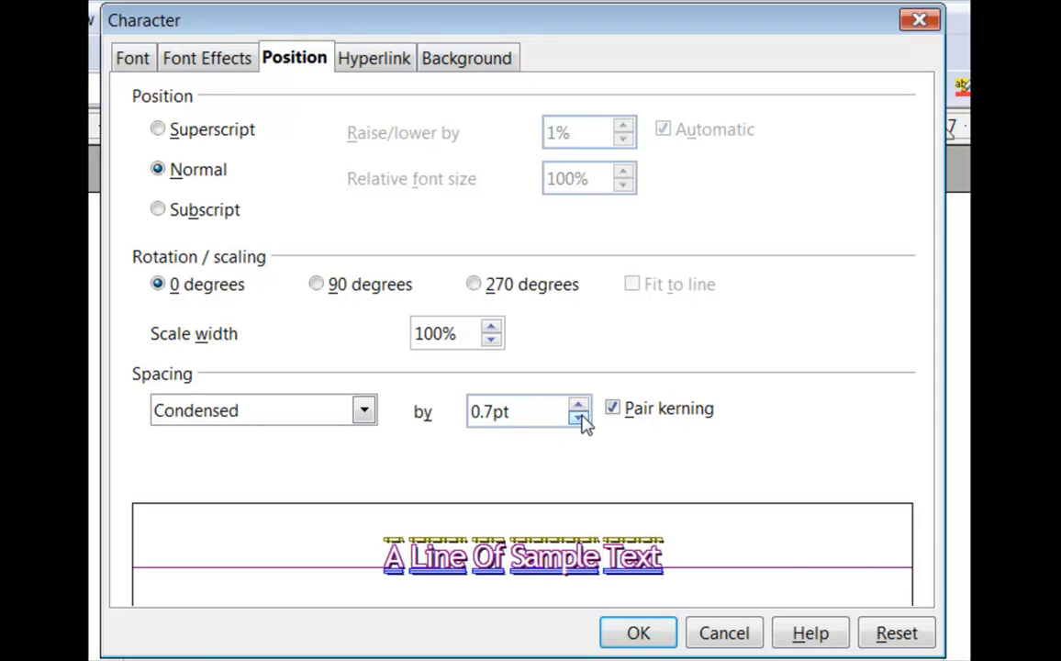
mouse_move(512, 472)
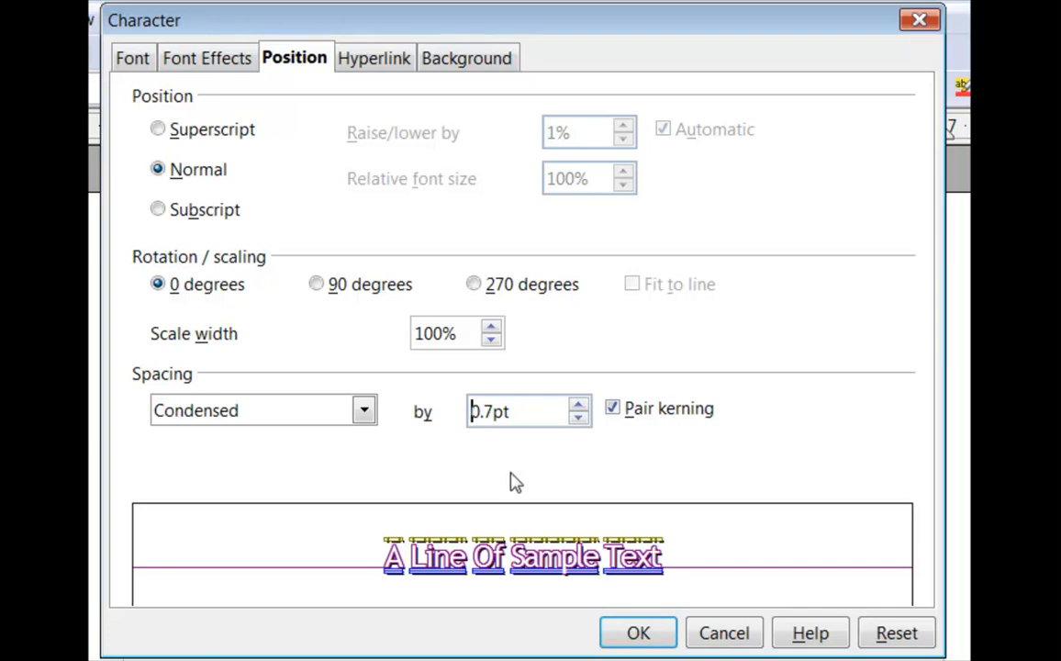
click(363, 410)
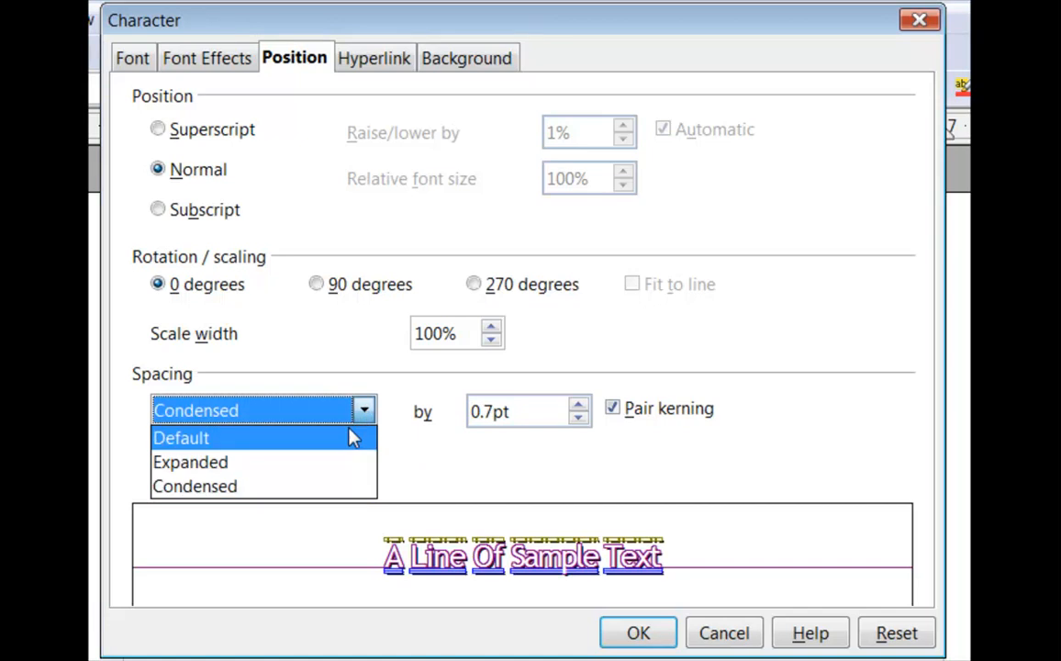
click(190, 462)
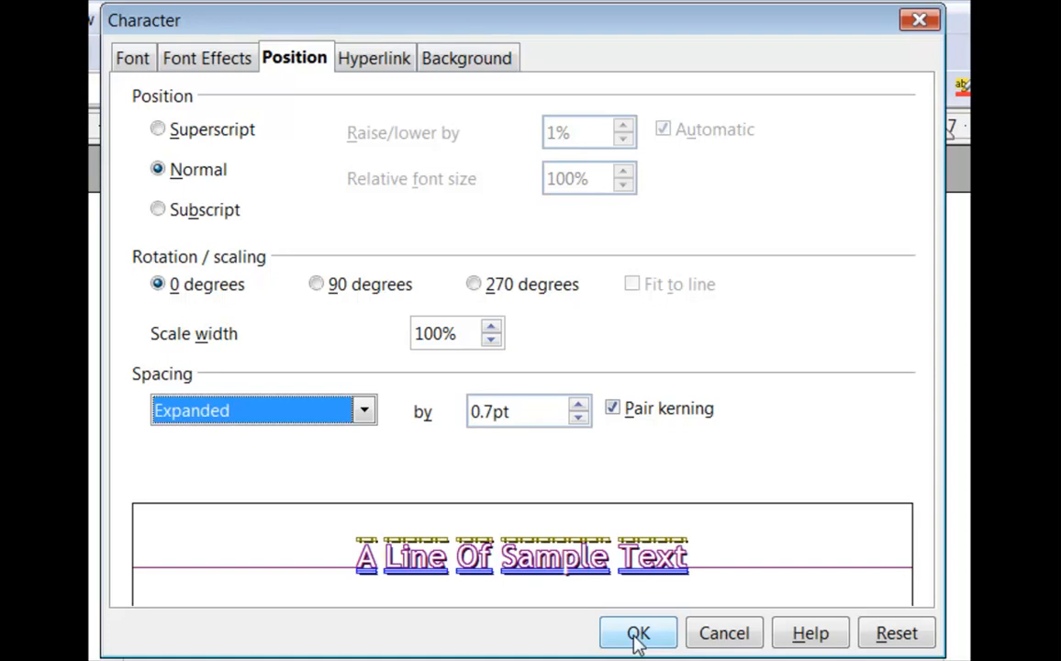
Apply the Character settings and type 'A Line Of Sample Text To Format.' in the document.
click(638, 633)
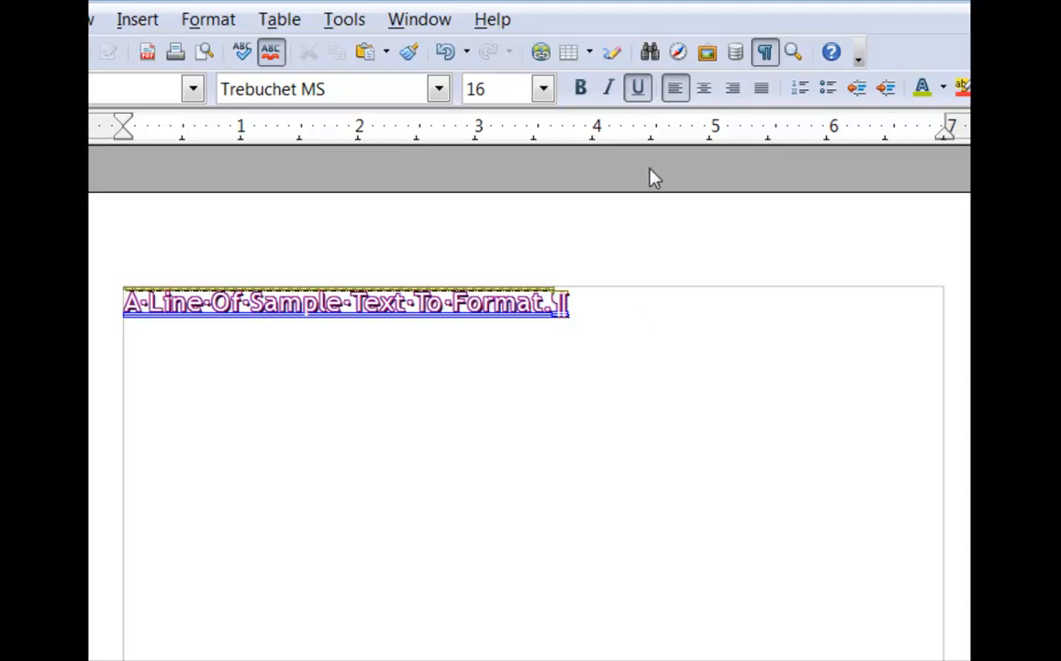
mouse_move(657, 151)
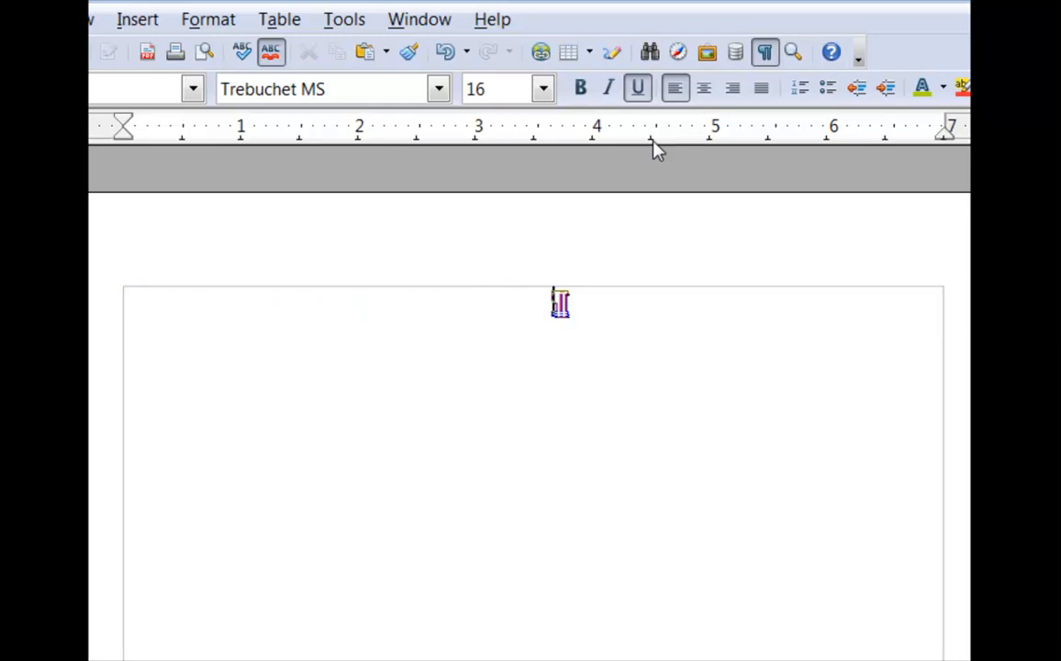
text(A Line Of Sample Text To Format.)
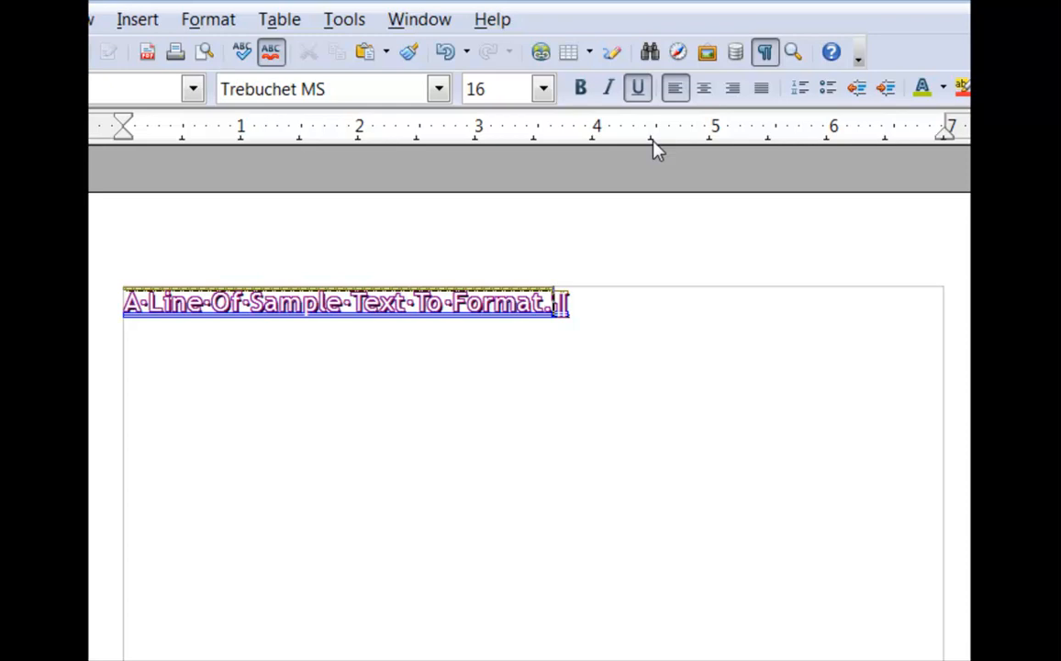
mouse_move(642, 140)
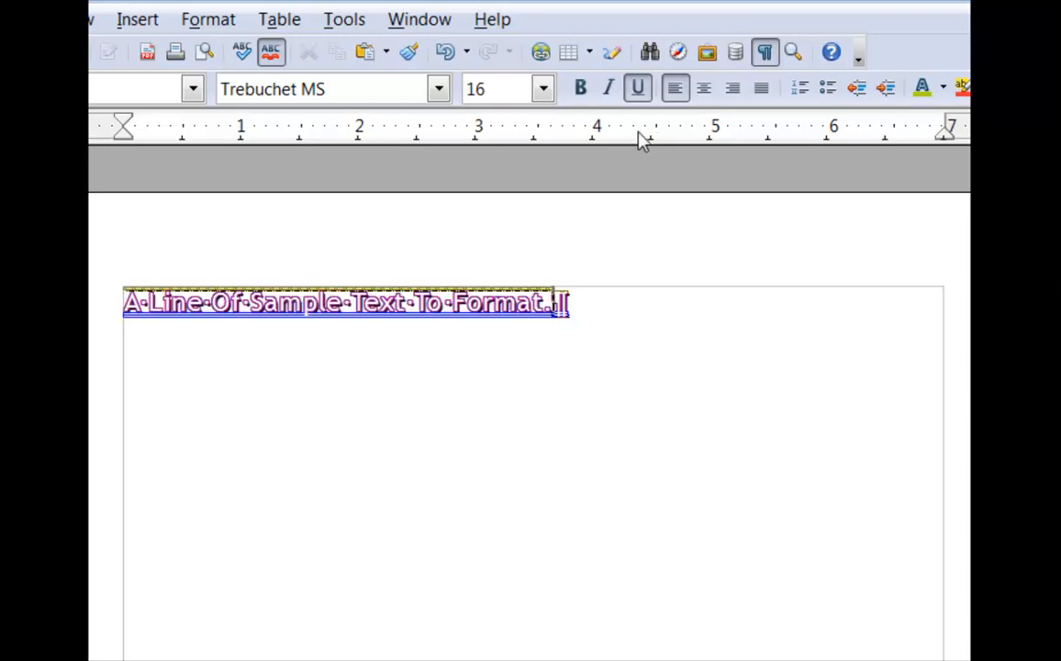
key(Delete)
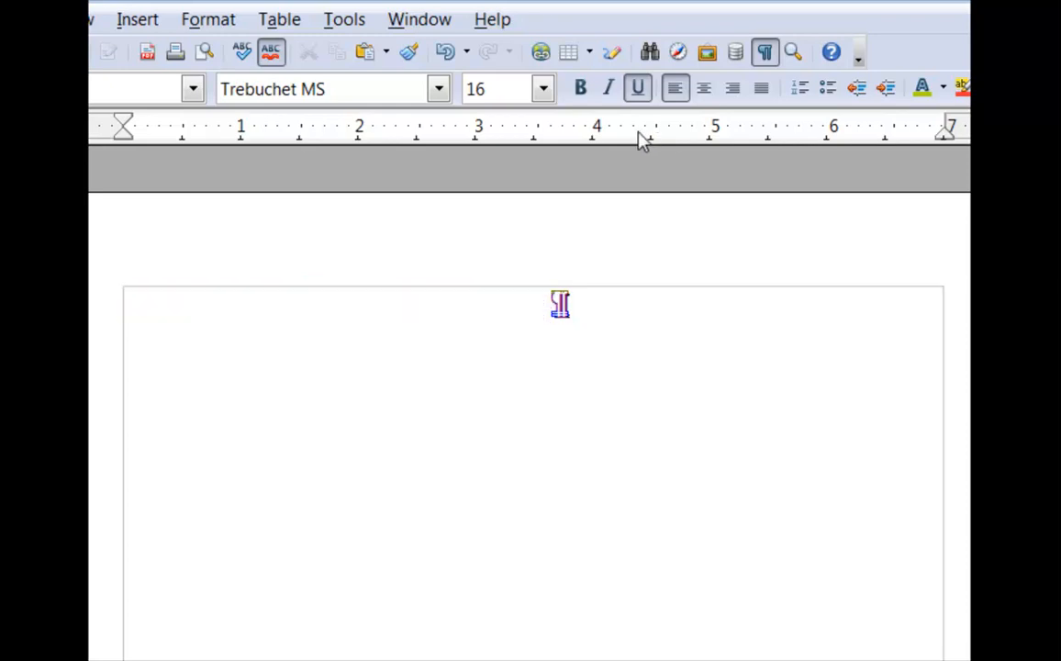